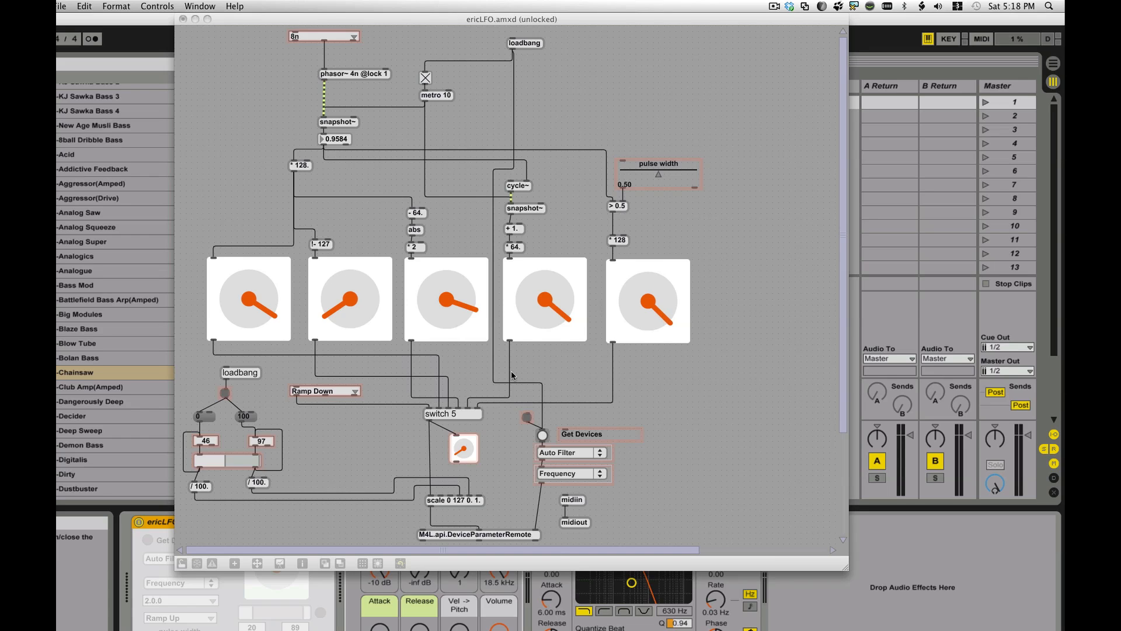
pyautogui.moveTo(477, 290)
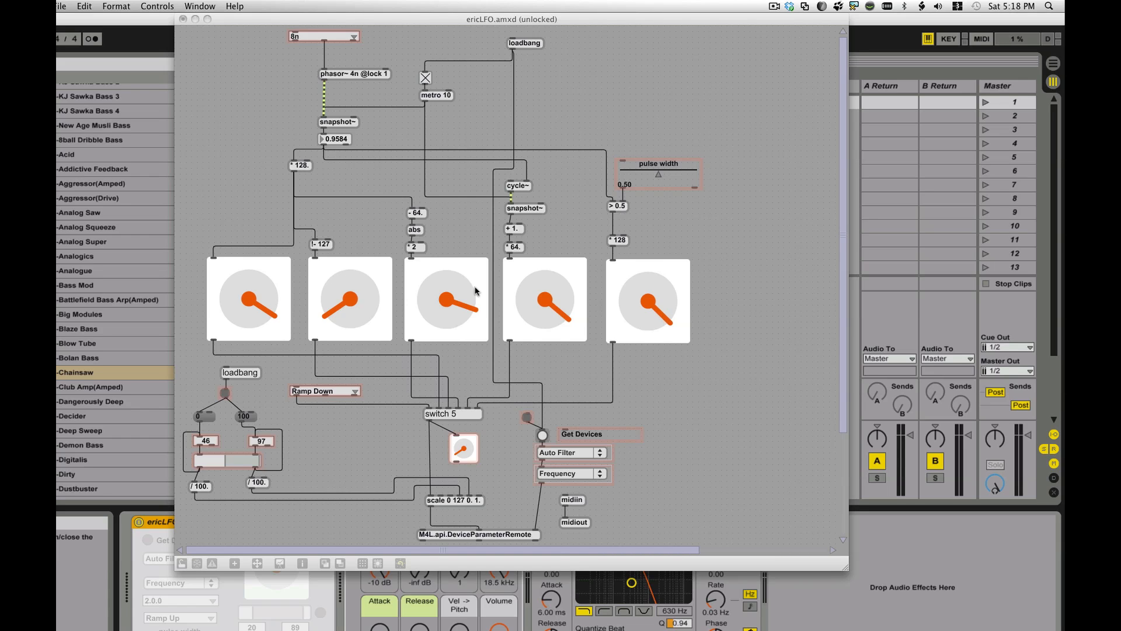
pyautogui.moveTo(480, 427)
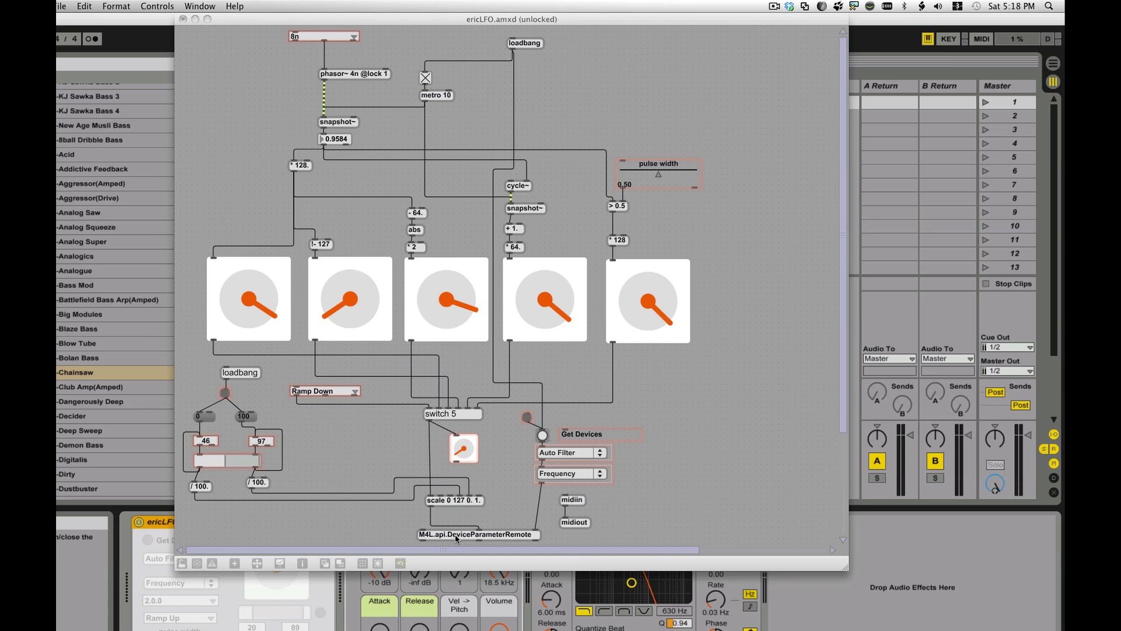
pyautogui.moveTo(596, 492)
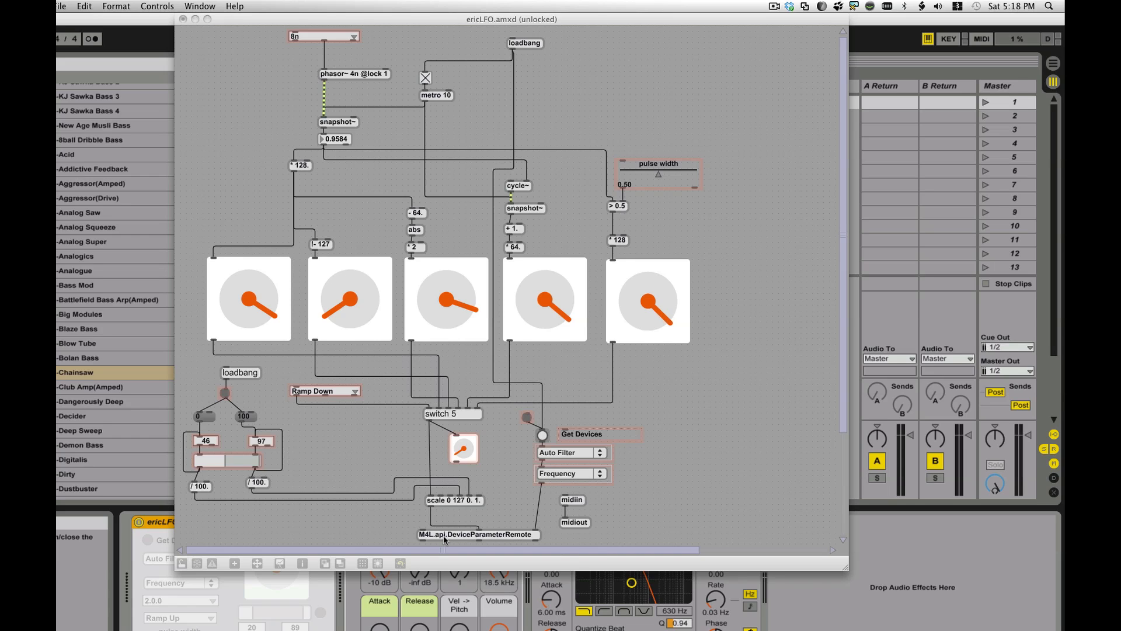
# - Right-click inside the ericLFO patcher so its window becomes active
pyautogui.rightClick(572, 452)
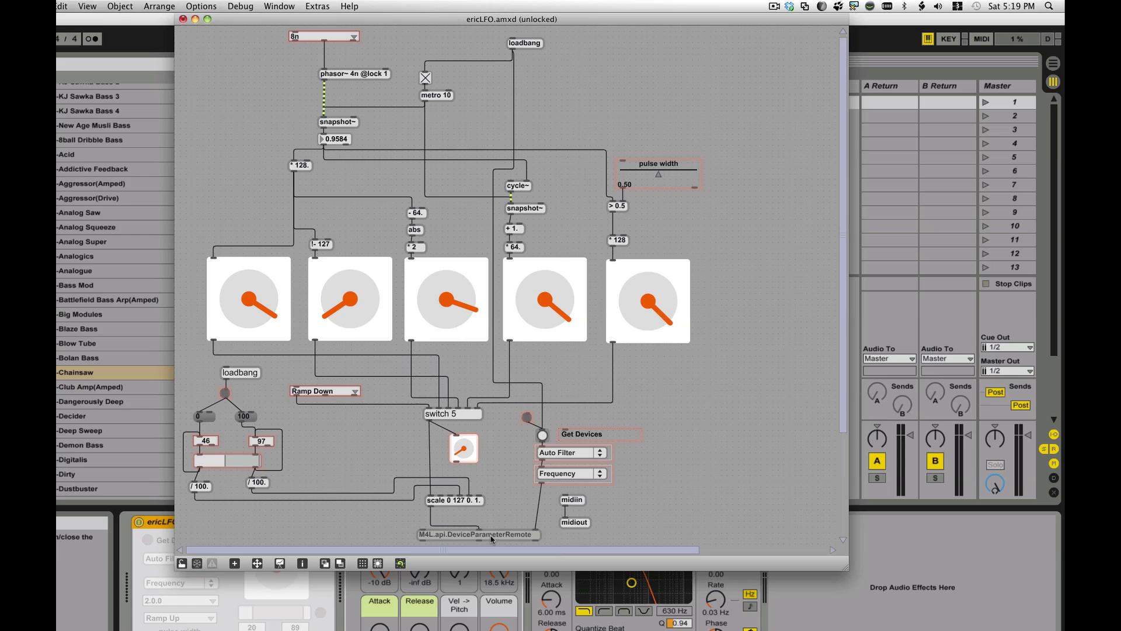
pyautogui.moveTo(590, 459)
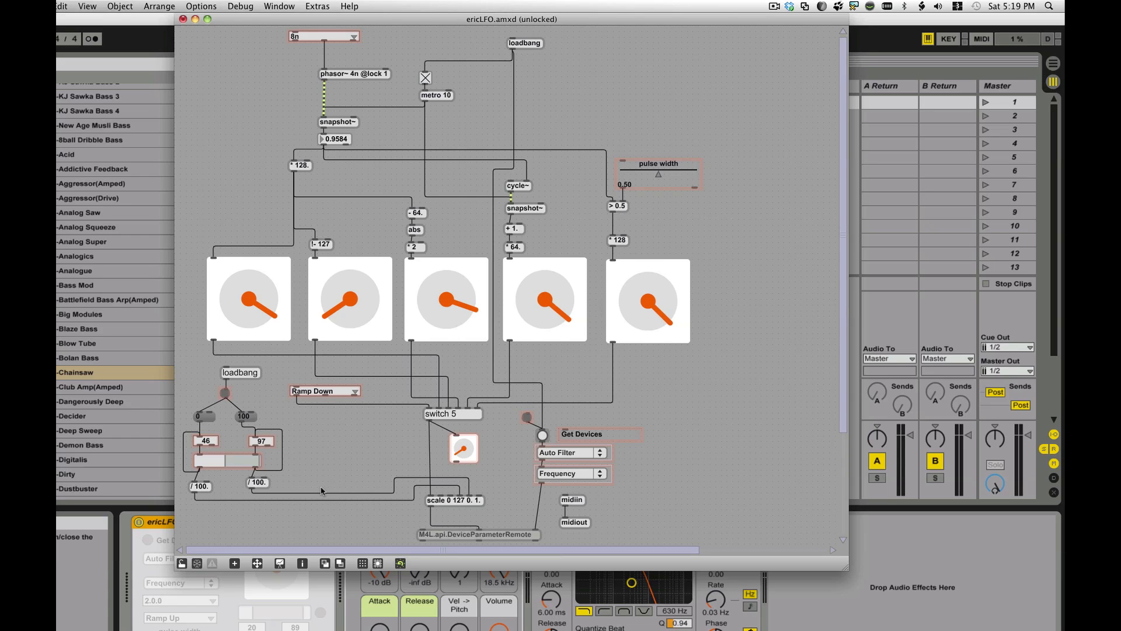
pyautogui.moveTo(421, 222)
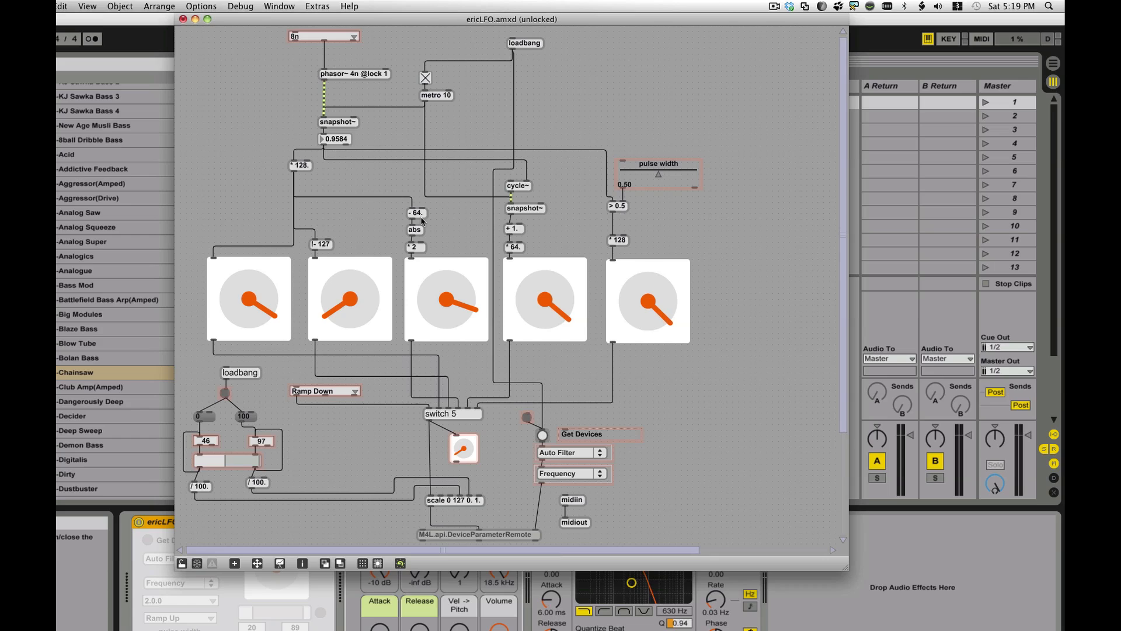
pyautogui.moveTo(382, 138)
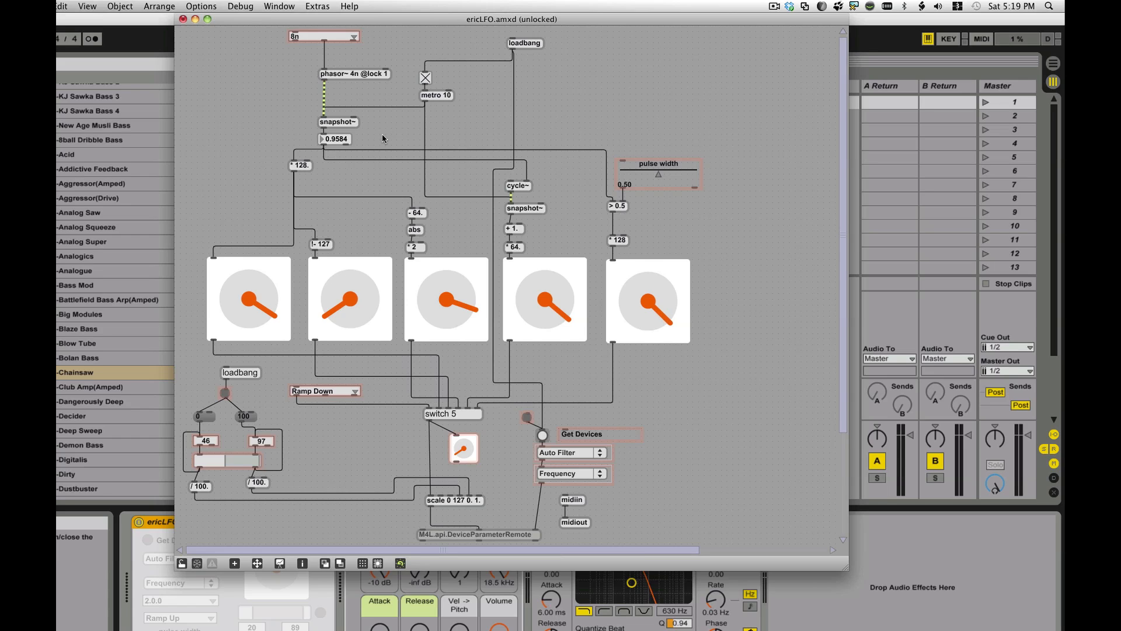
pyautogui.moveTo(319, 70)
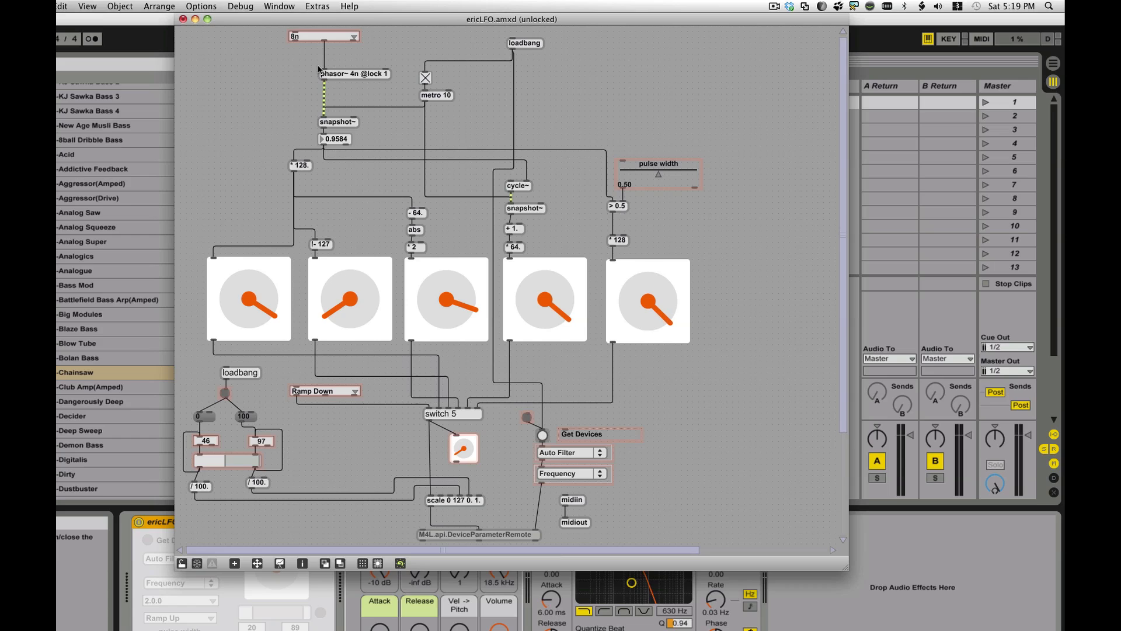
pyautogui.moveTo(326, 77)
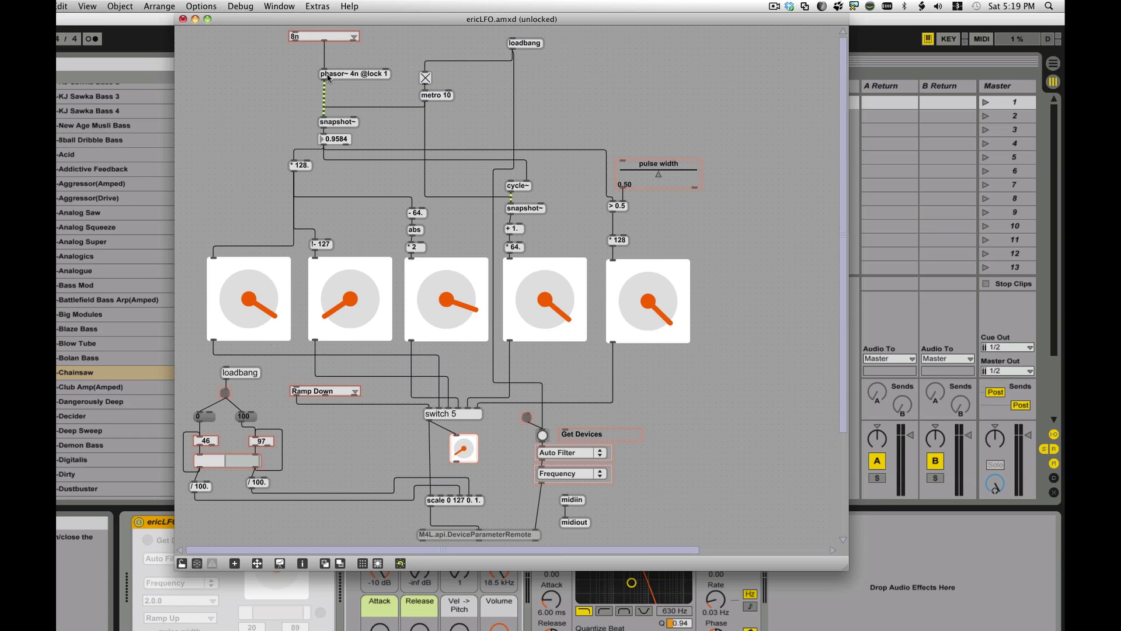
pyautogui.moveTo(340, 79)
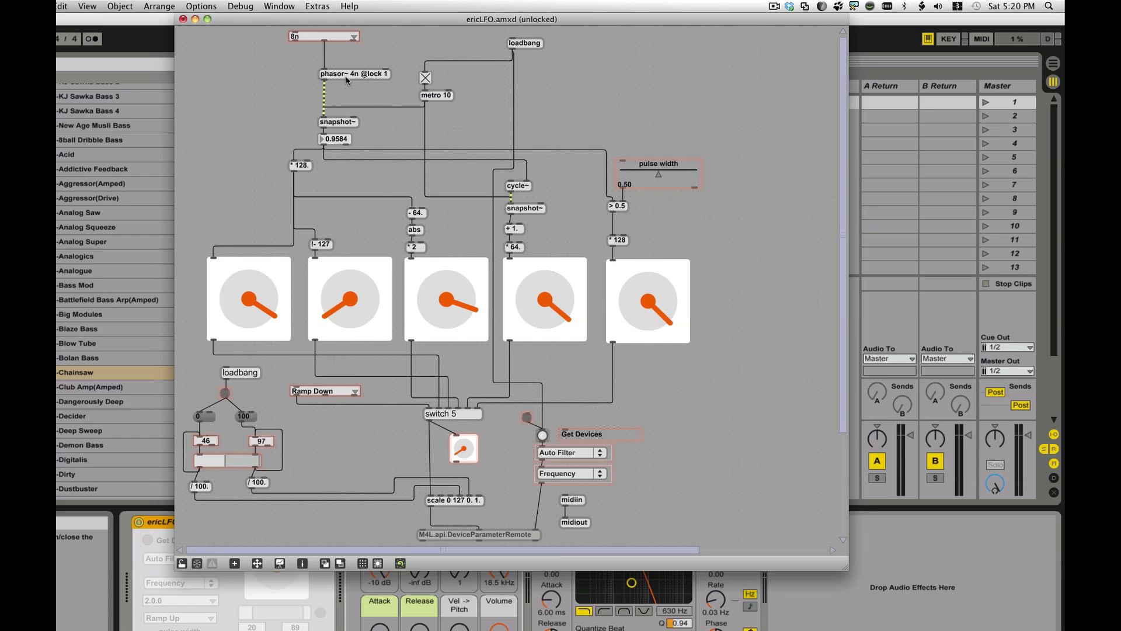
pyautogui.moveTo(358, 81)
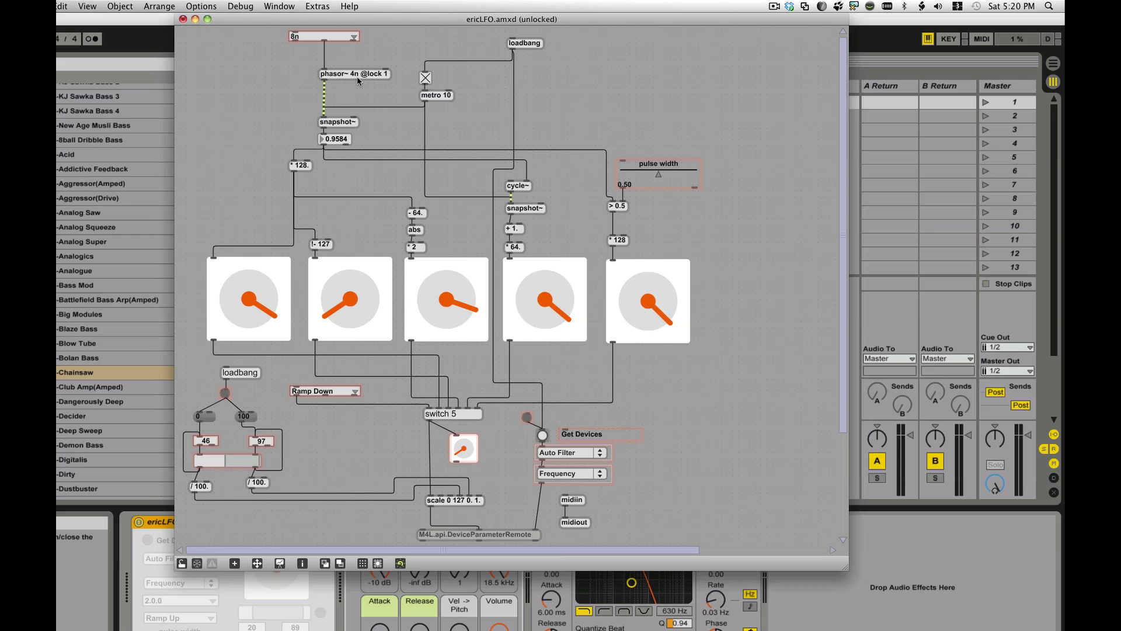
pyautogui.moveTo(344, 77)
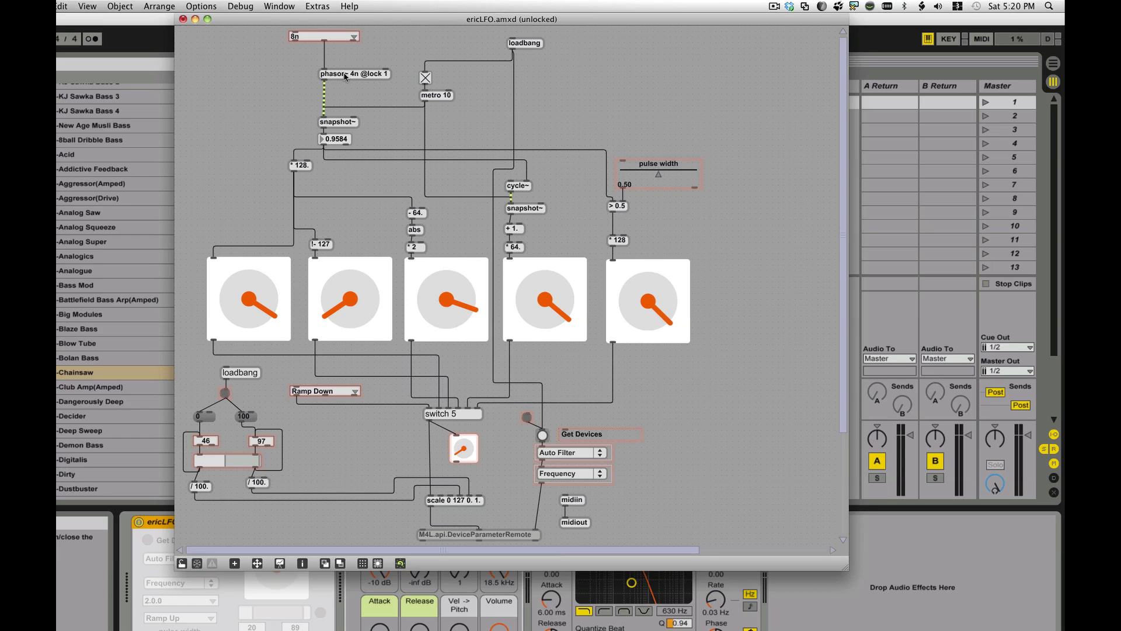
pyautogui.moveTo(350, 79)
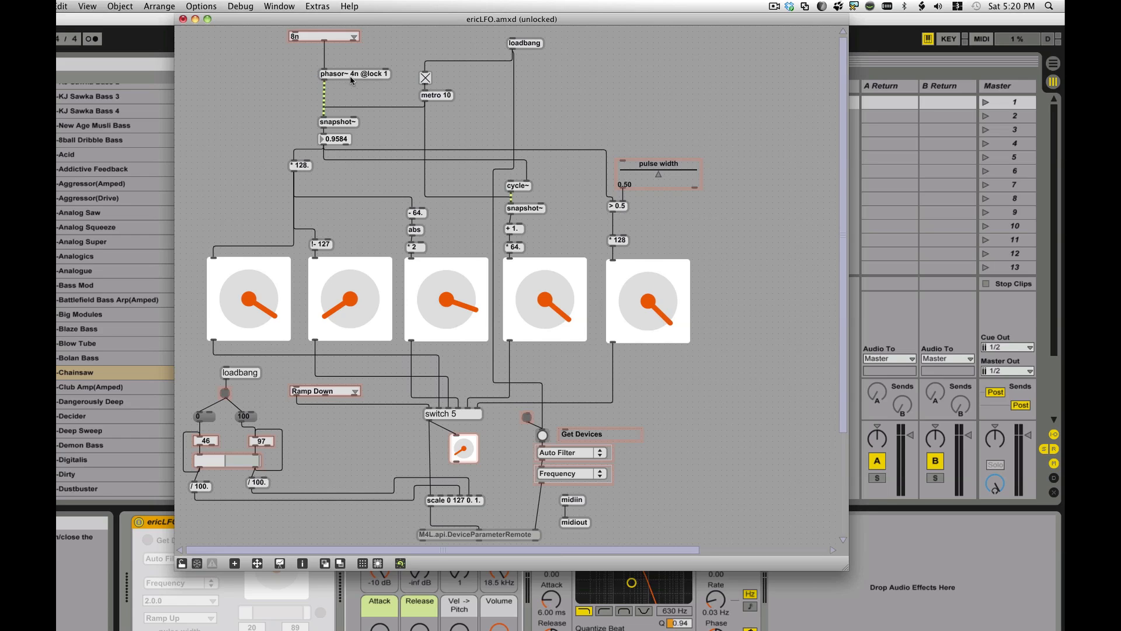
pyautogui.moveTo(354, 79)
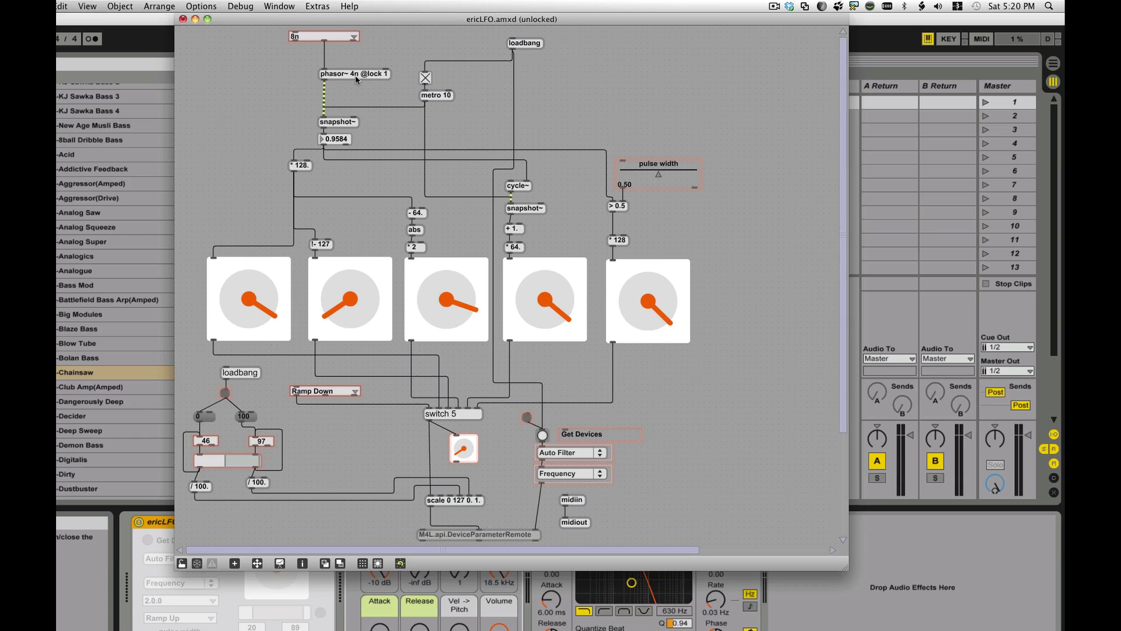
pyautogui.moveTo(366, 77)
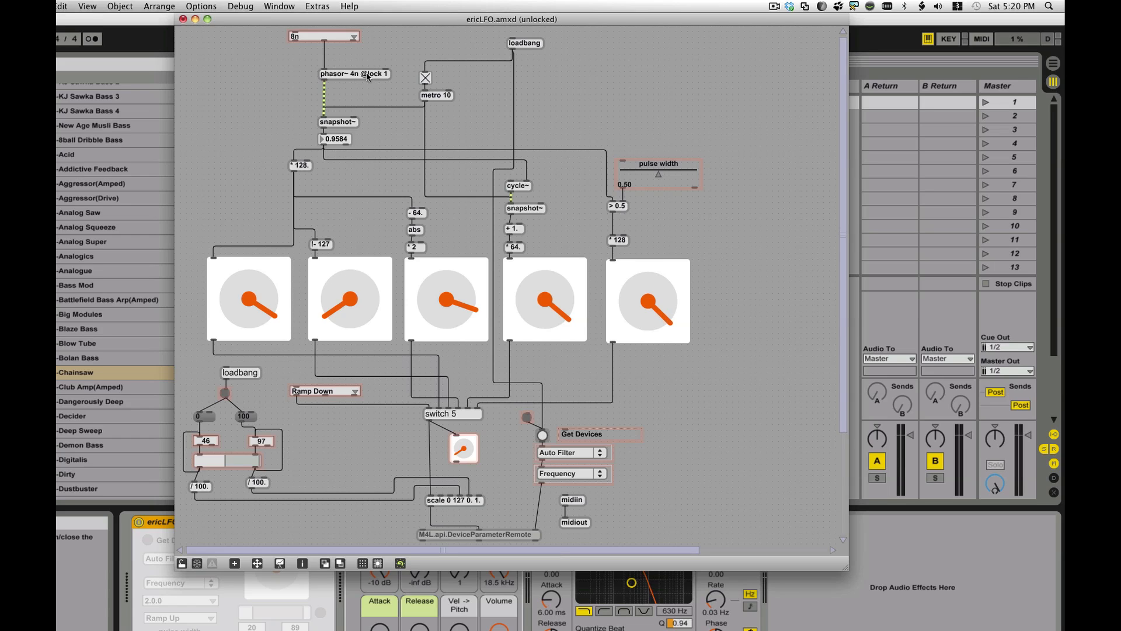
pyautogui.moveTo(388, 83)
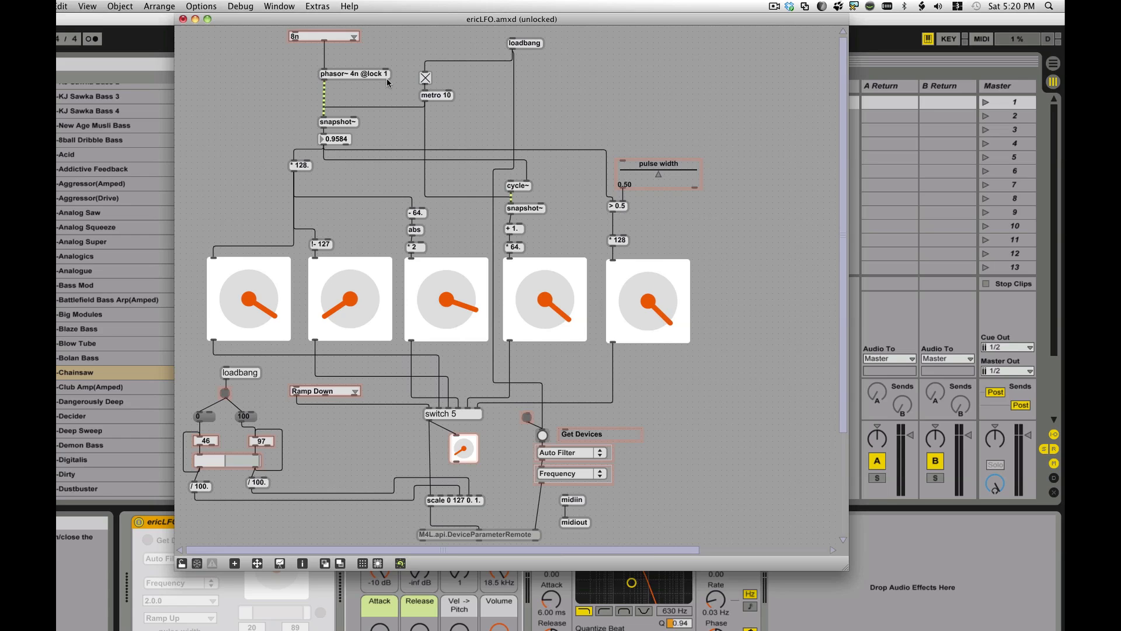
pyautogui.moveTo(322, 82)
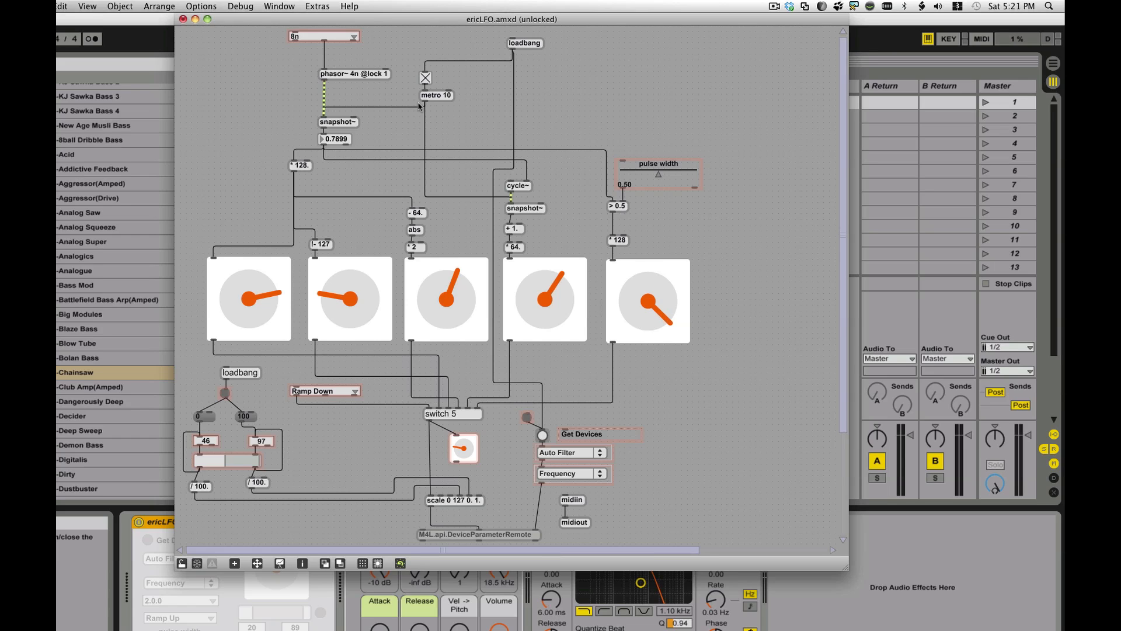
pyautogui.moveTo(449, 100)
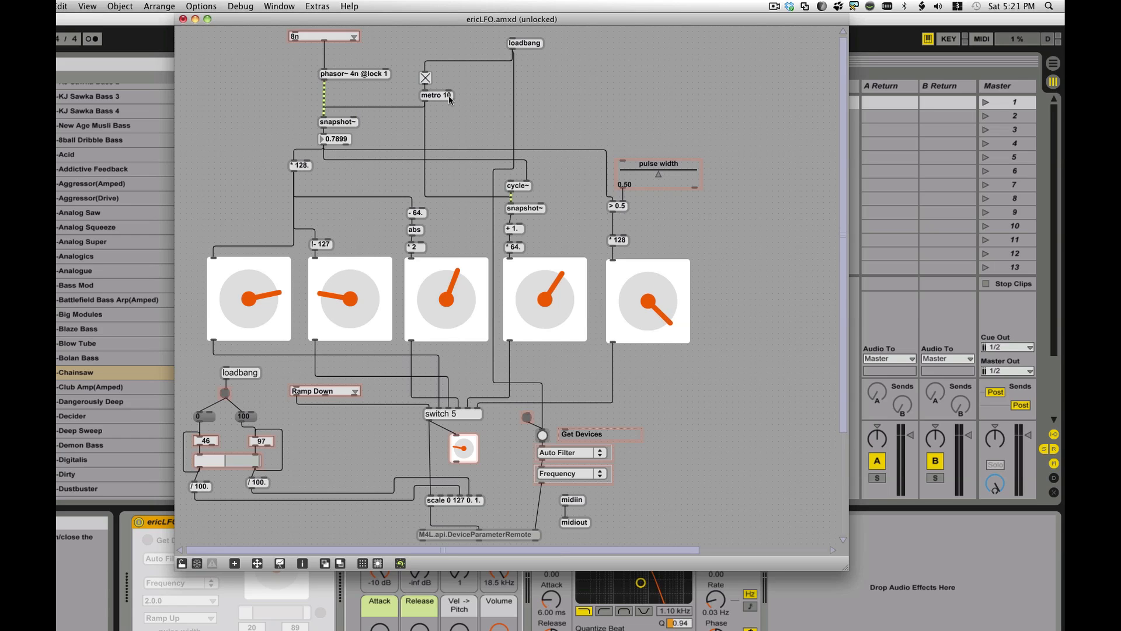
pyautogui.moveTo(319, 128)
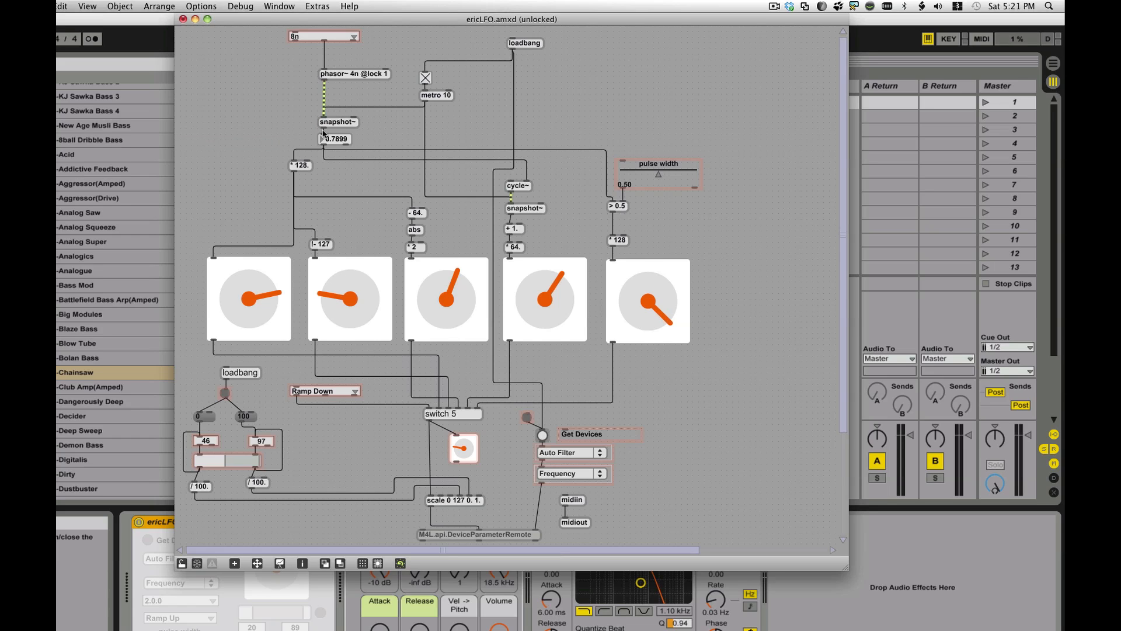
pyautogui.moveTo(469, 243)
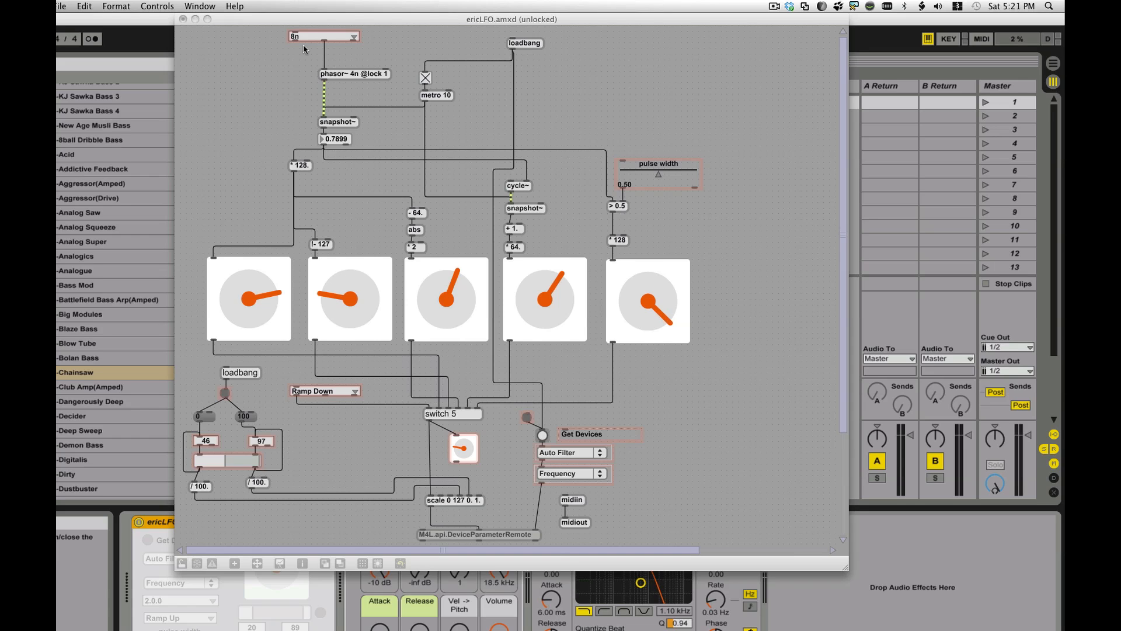
pyautogui.moveTo(323, 81)
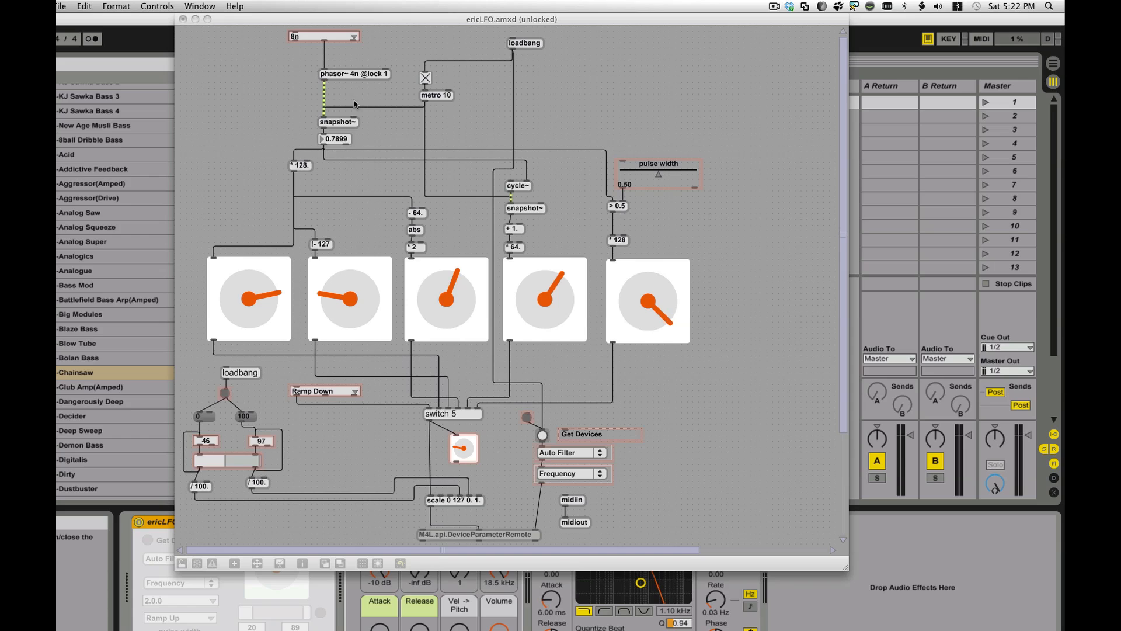
pyautogui.moveTo(379, 113)
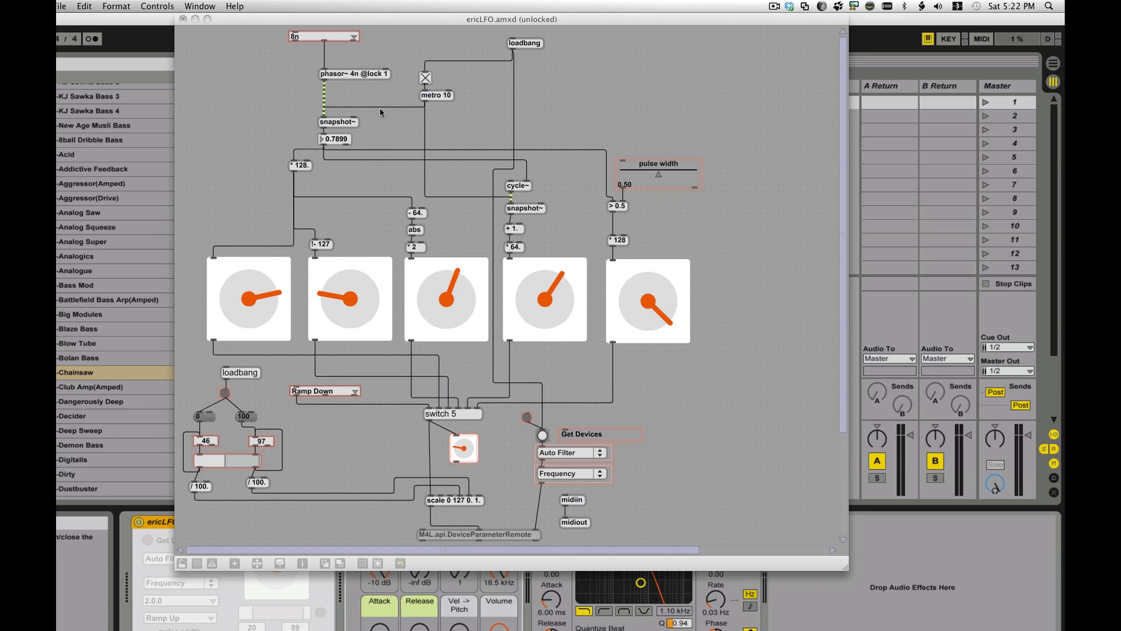
pyautogui.moveTo(318, 129)
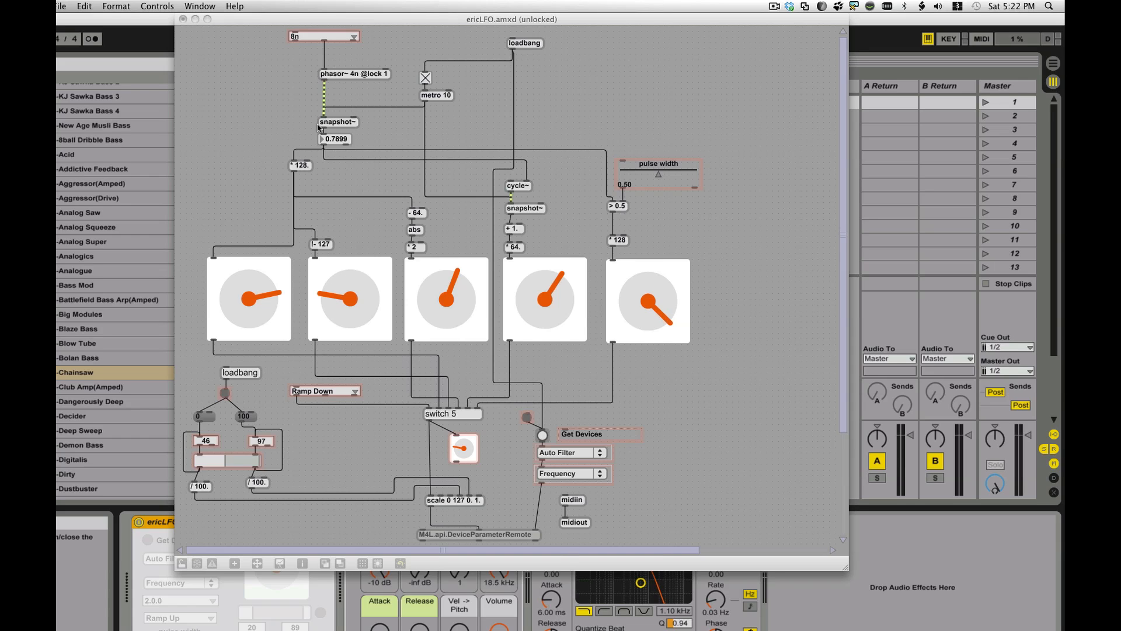
pyautogui.moveTo(449, 79)
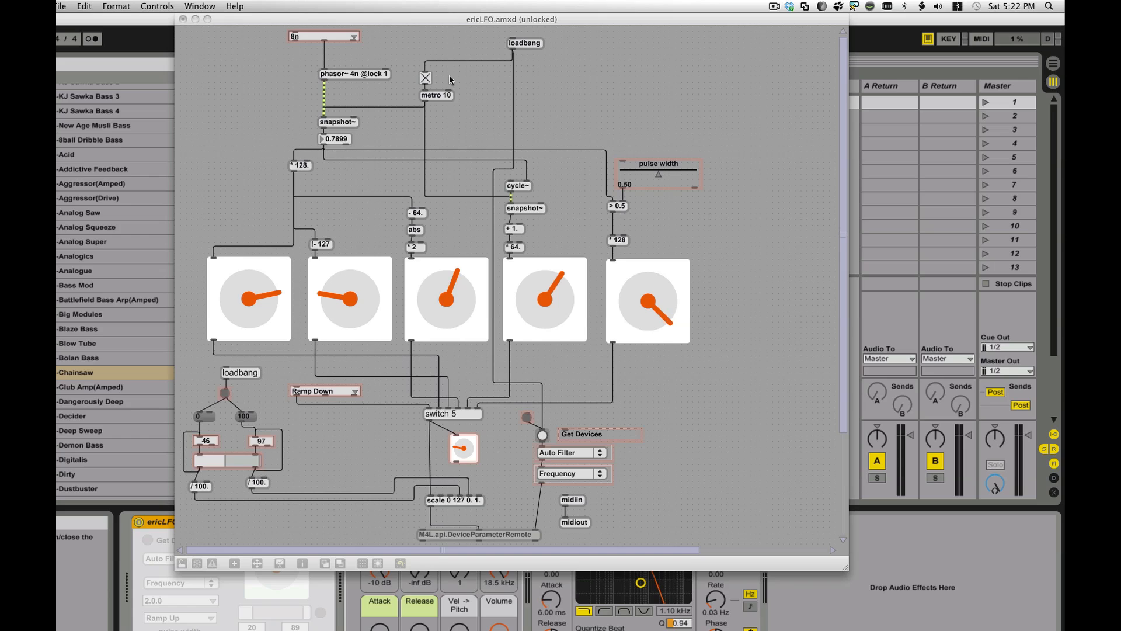
pyautogui.moveTo(526, 46)
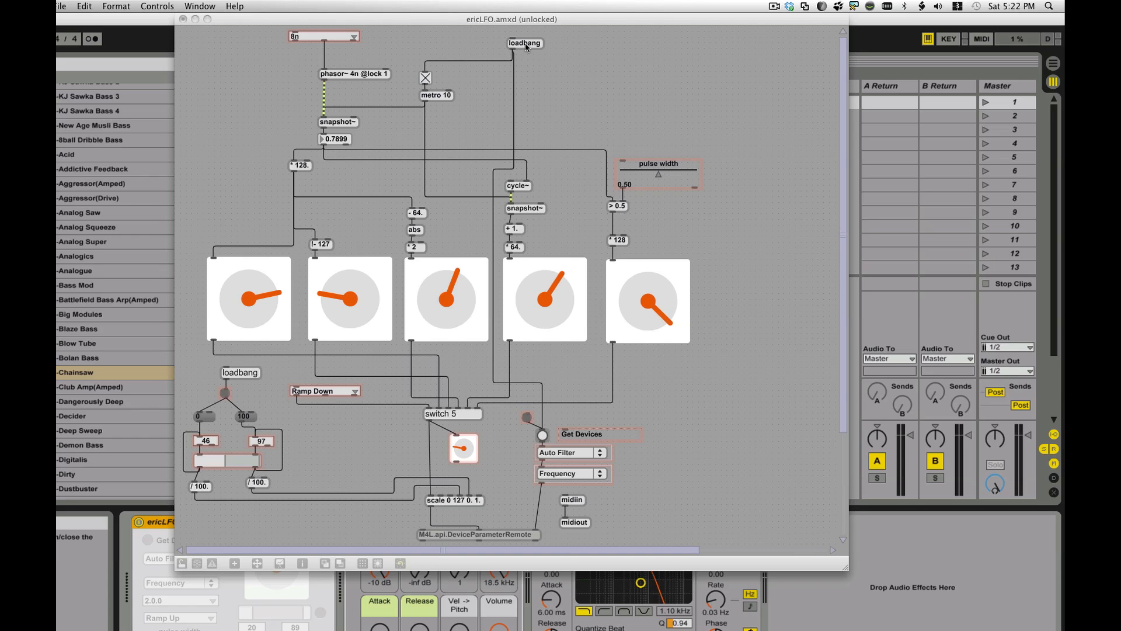
pyautogui.moveTo(479, 50)
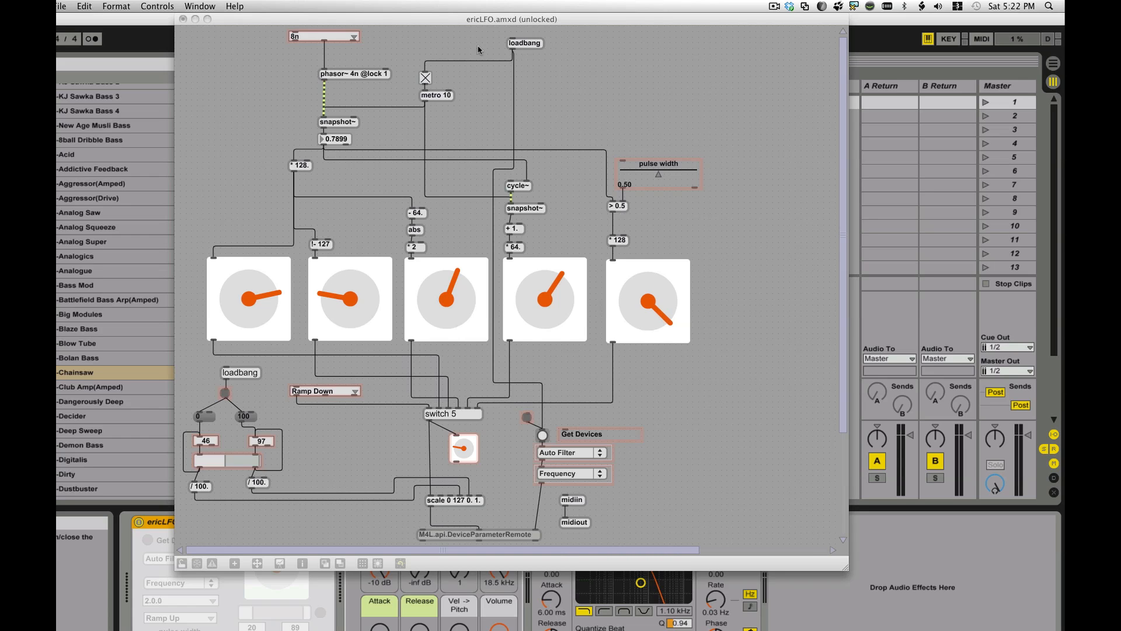
pyautogui.moveTo(425, 96)
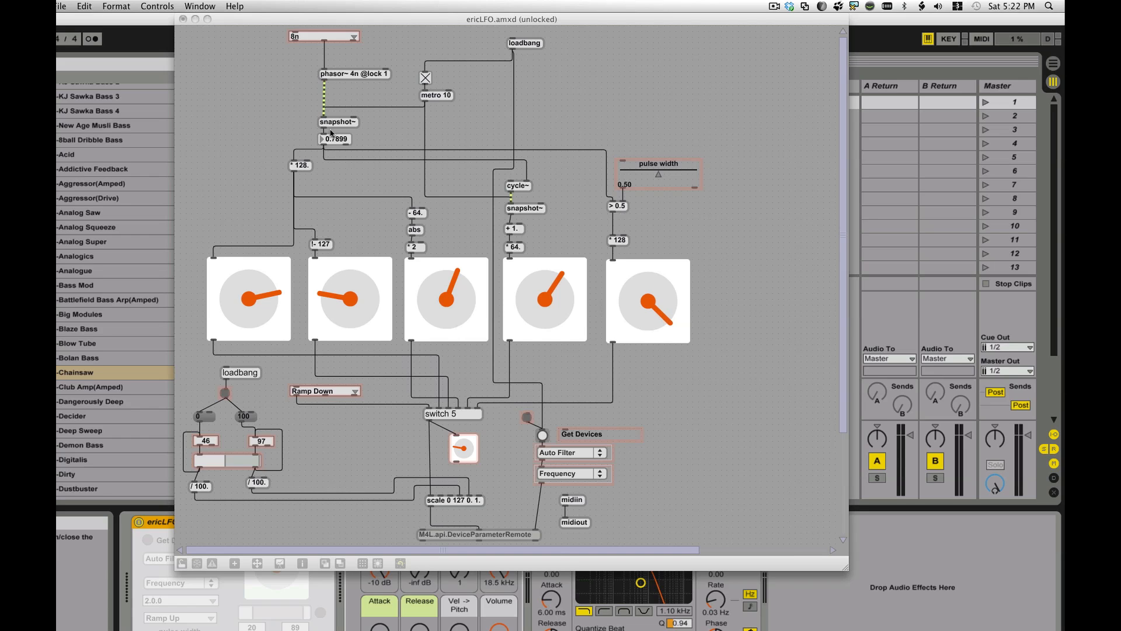
pyautogui.moveTo(254, 306)
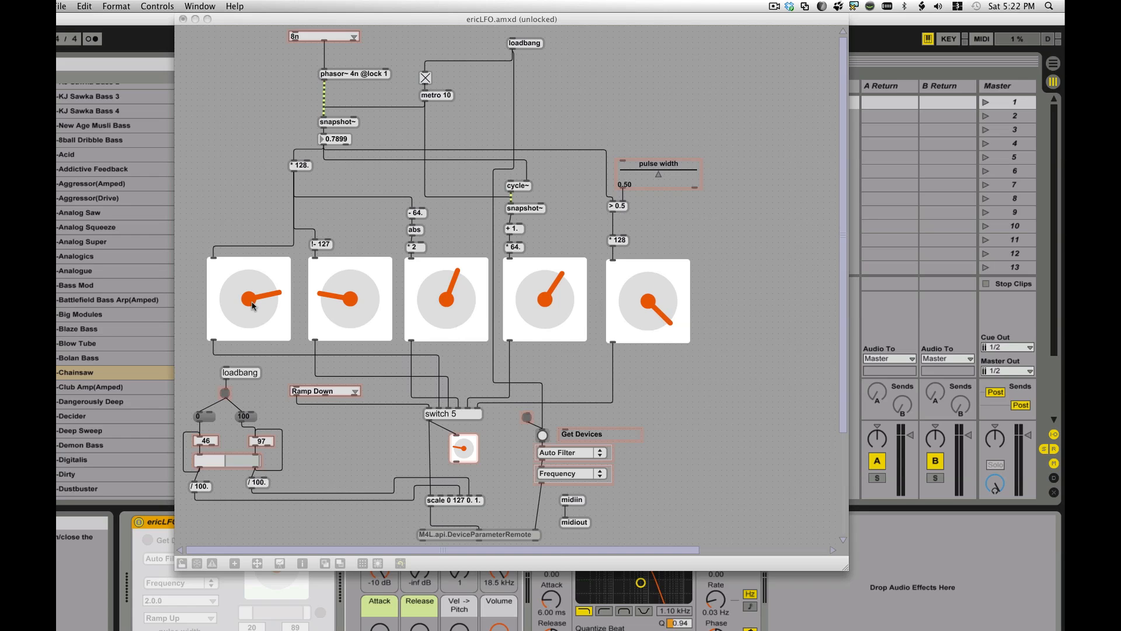
pyautogui.moveTo(208, 306)
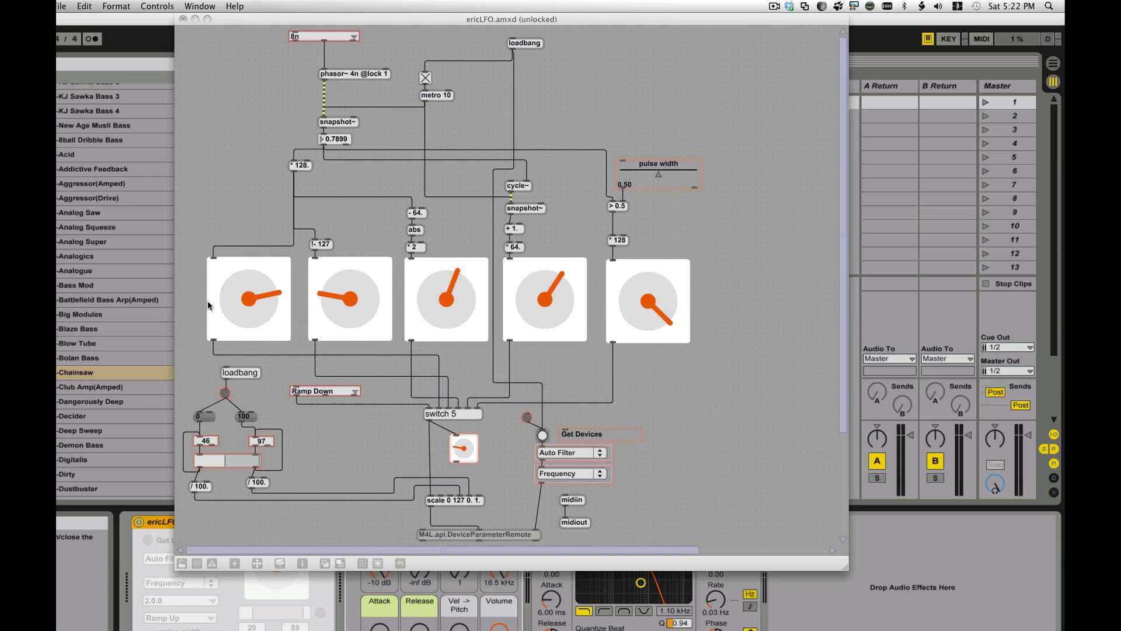
pyautogui.moveTo(671, 310)
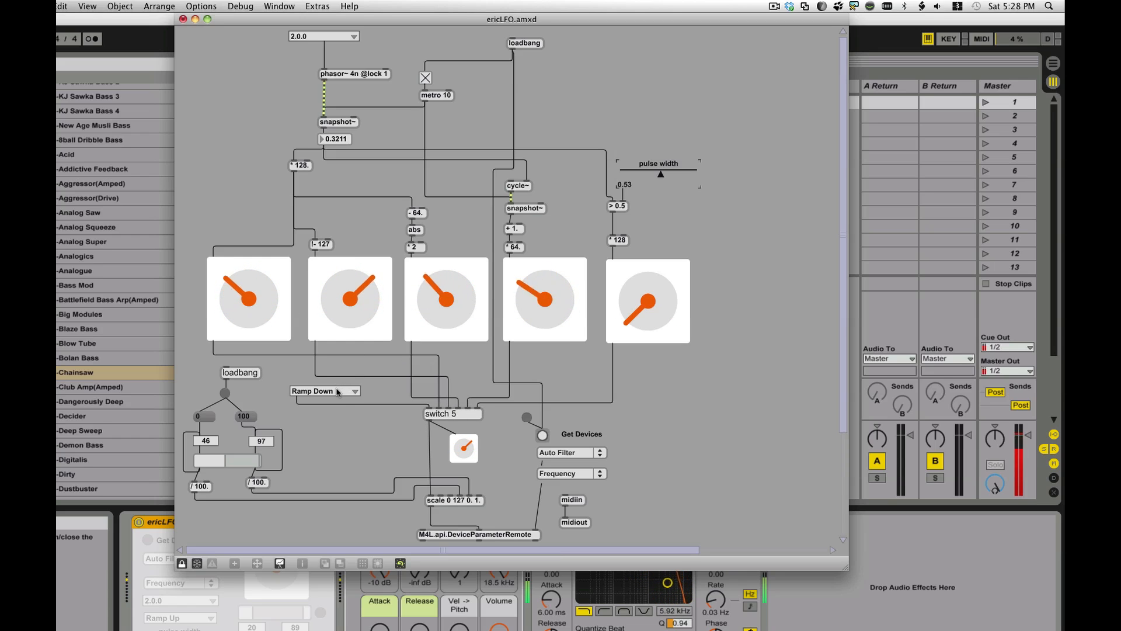
# - Cycle the LFO waveform through Off, Ramp Up, Ramp Down and Triangle
pyautogui.click(354, 390)
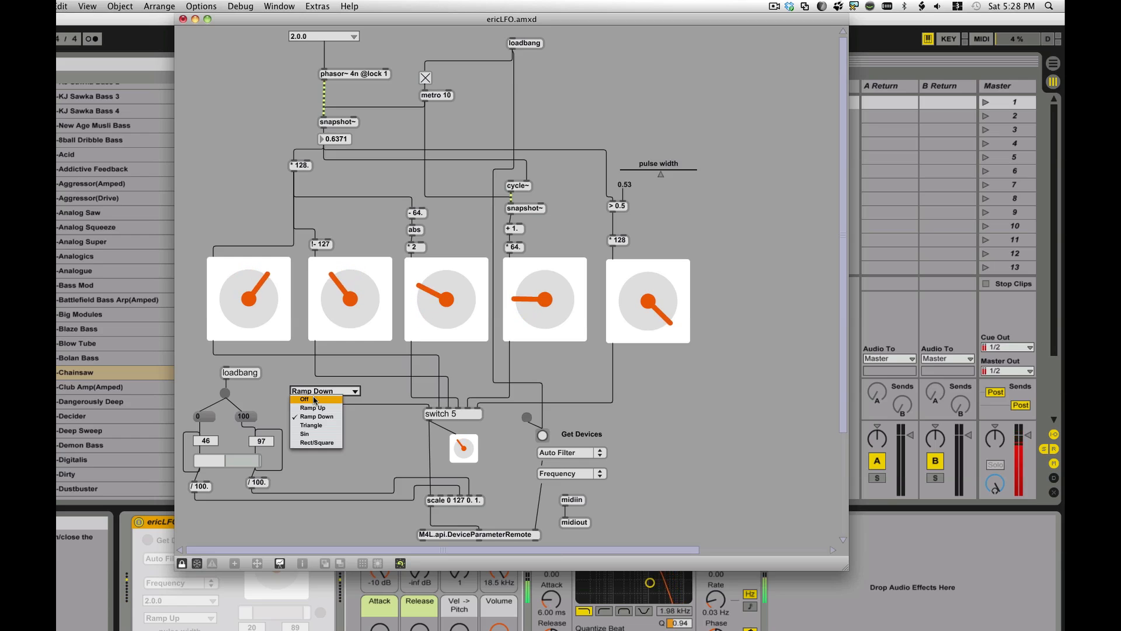
pyautogui.click(304, 399)
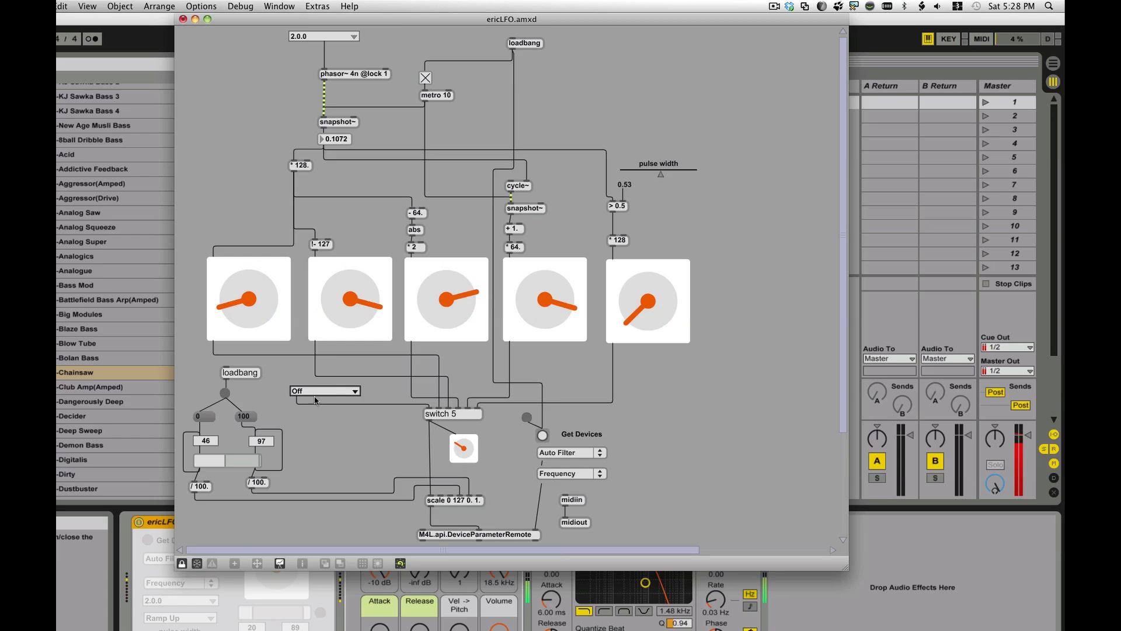
pyautogui.click(325, 390)
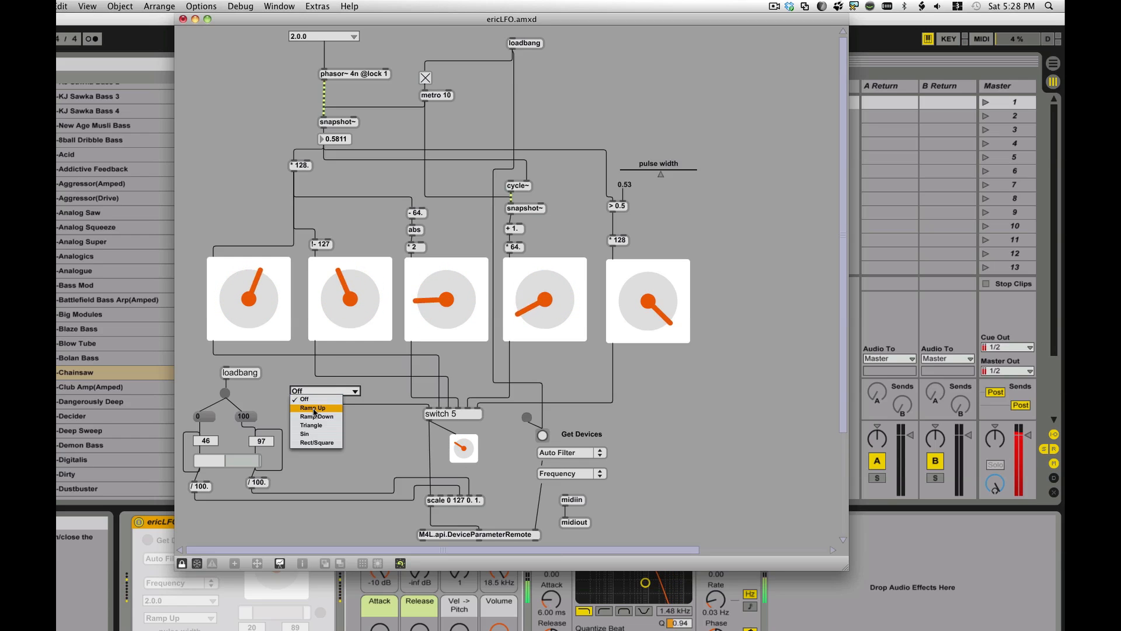
pyautogui.click(311, 407)
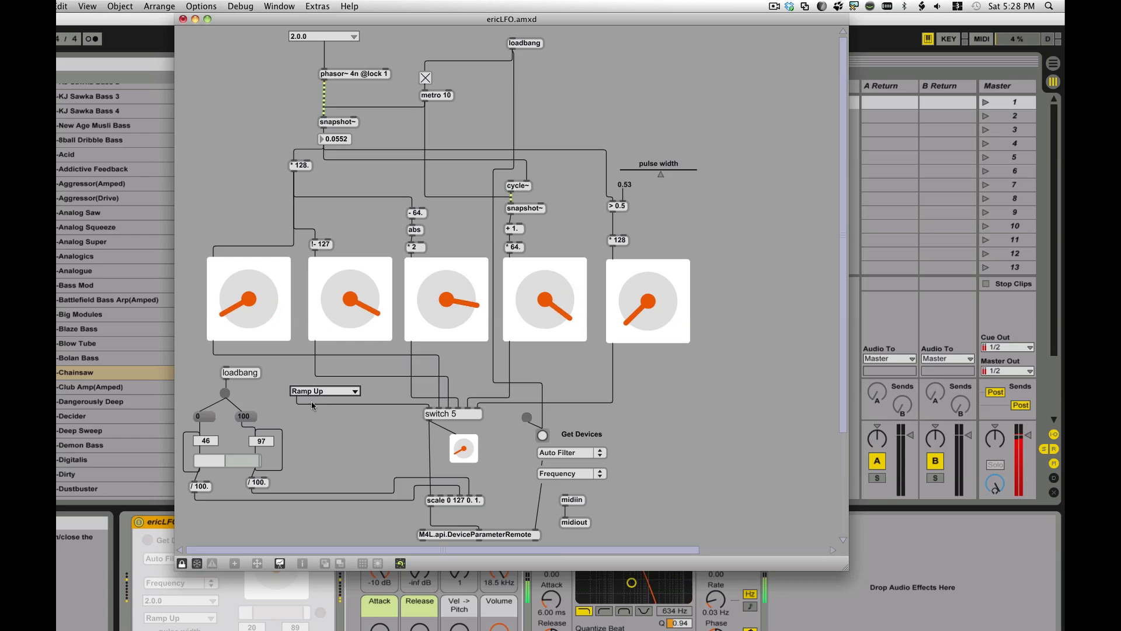
pyautogui.click(325, 391)
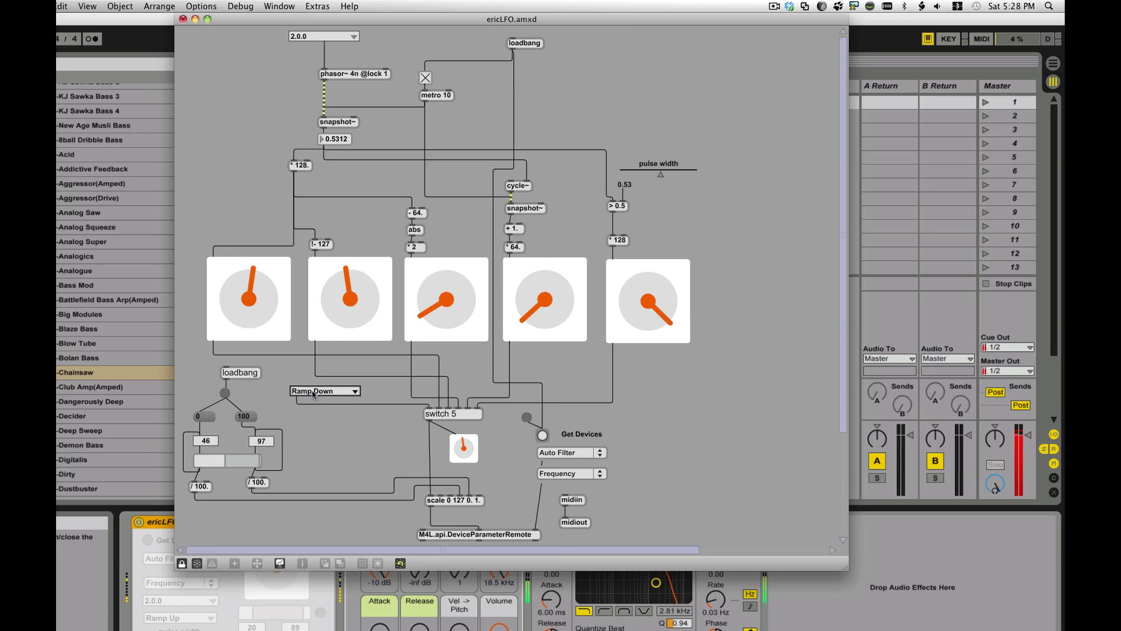
pyautogui.click(324, 391)
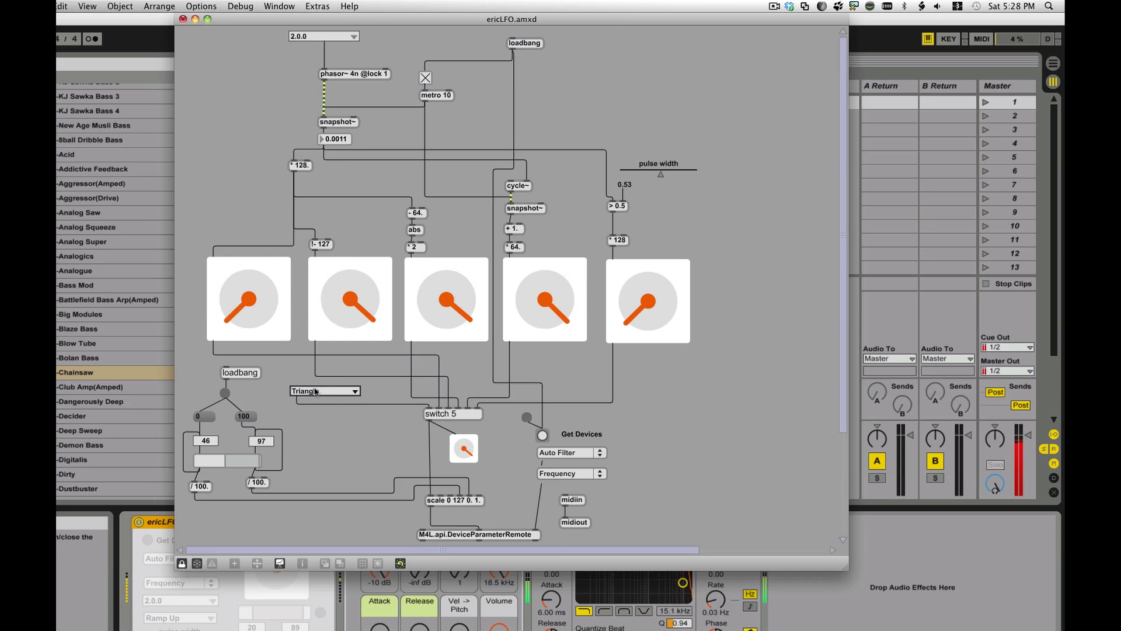
pyautogui.click(324, 391)
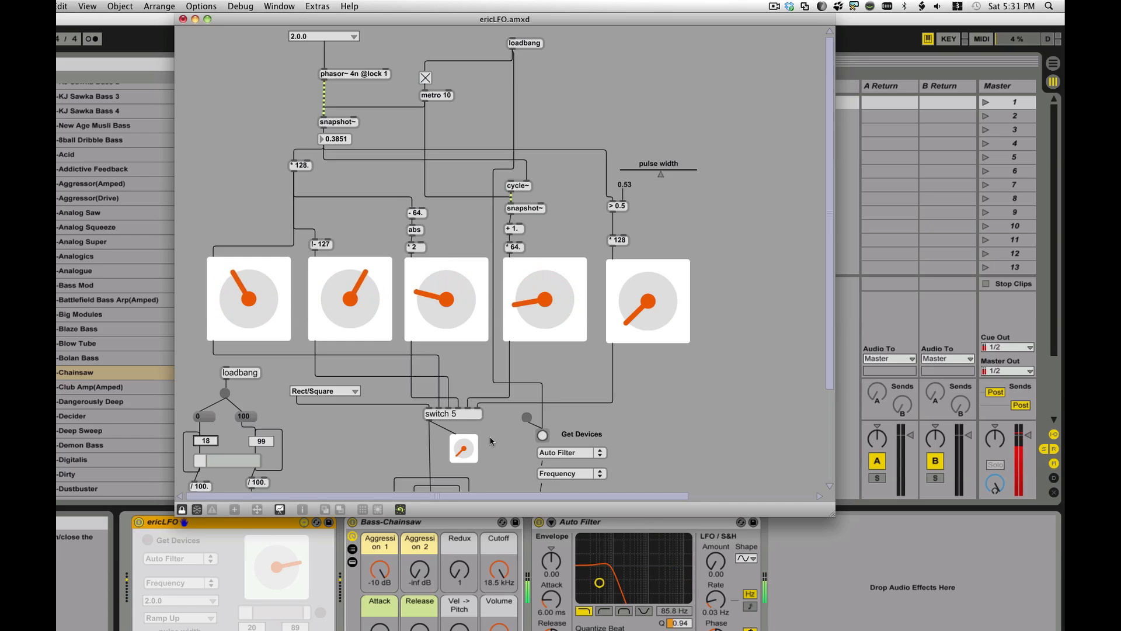
# - Set the LFO waveform to Ramp Down from the waveform menu
pyautogui.click(324, 390)
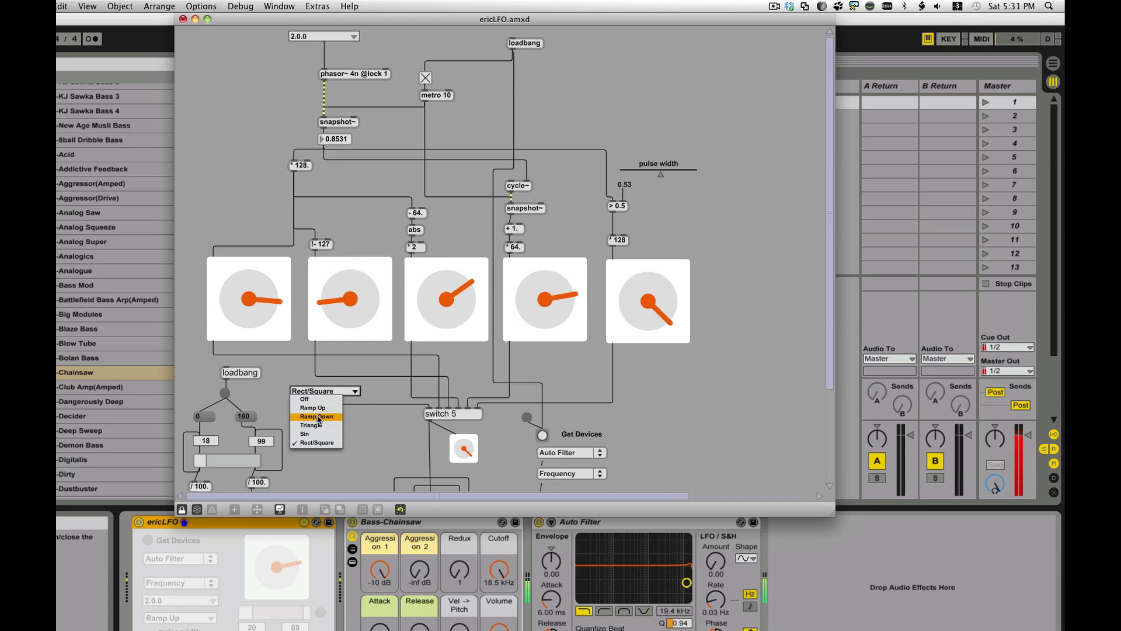
pyautogui.click(316, 417)
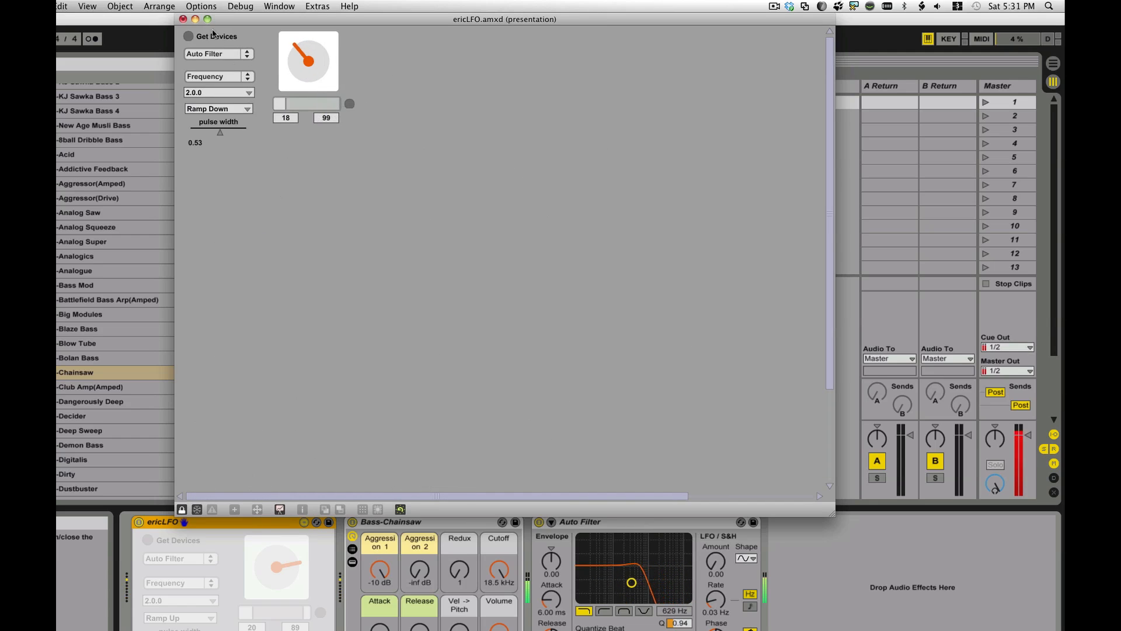
# - Try LFO rates 4n, 16n, 2n and slower, settling on 4.0.0
pyautogui.moveTo(308, 50); pyautogui.dragTo(318, 60)
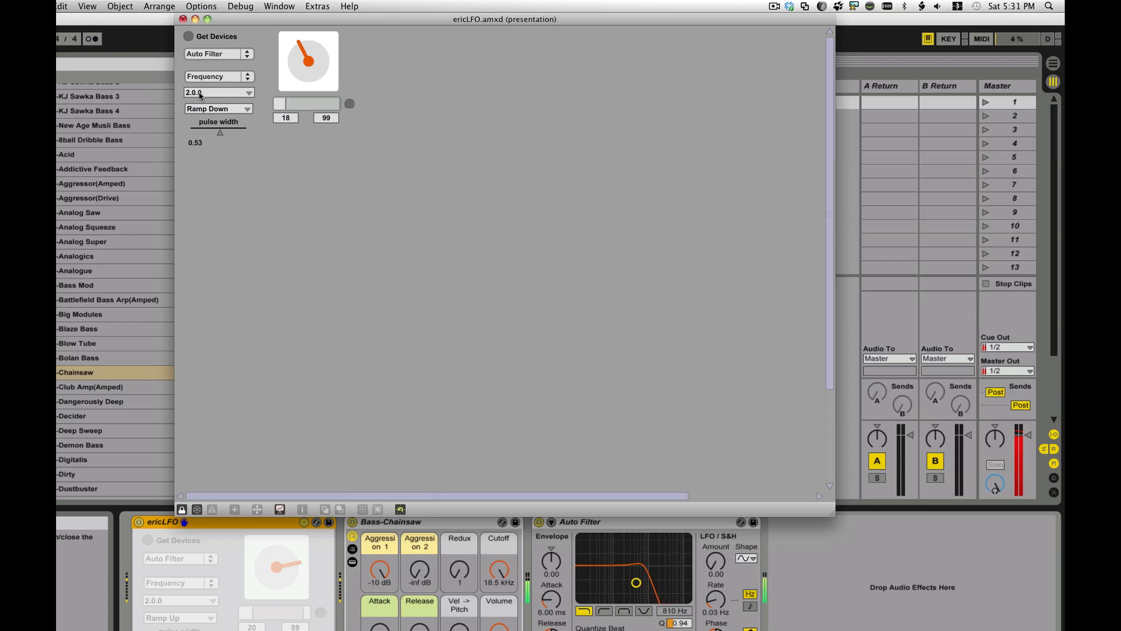
pyautogui.click(218, 92)
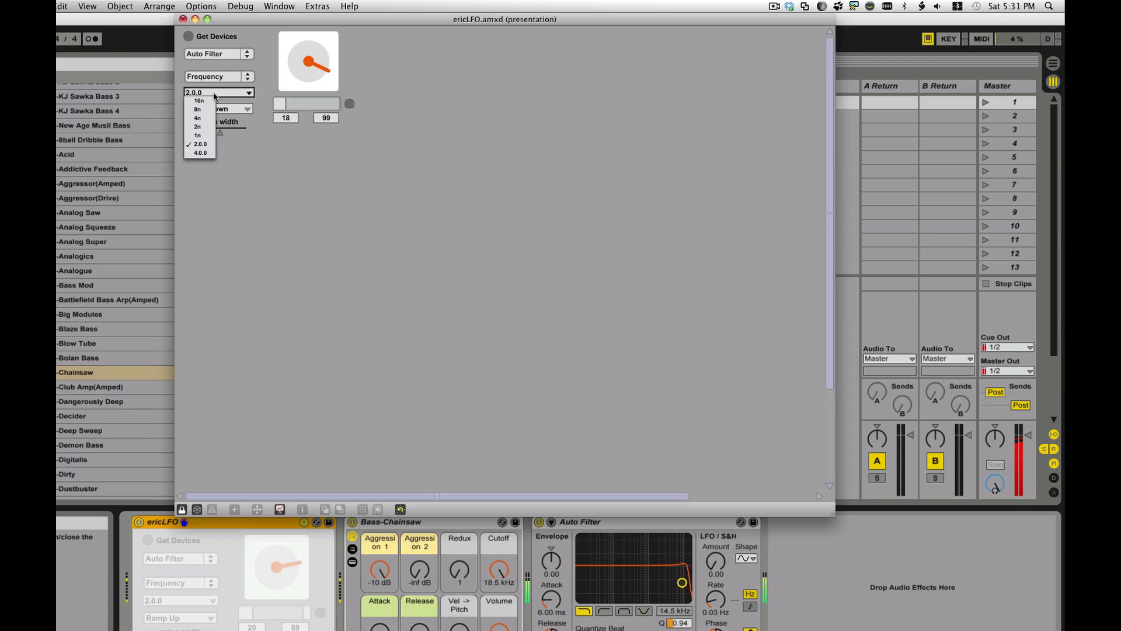
pyautogui.click(198, 118)
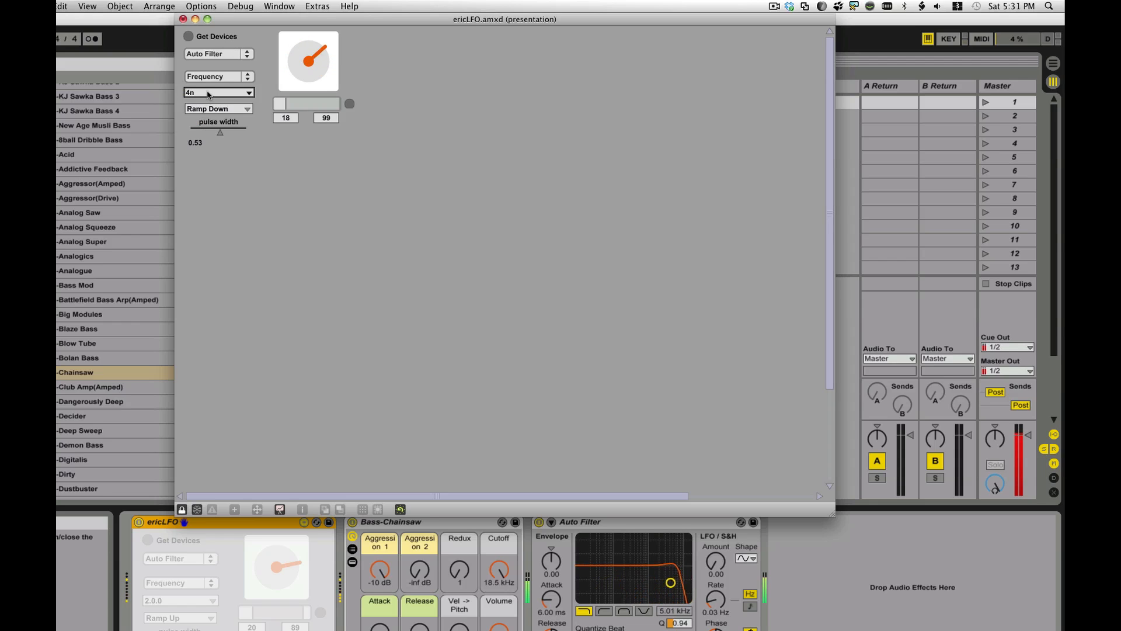
pyautogui.click(217, 92)
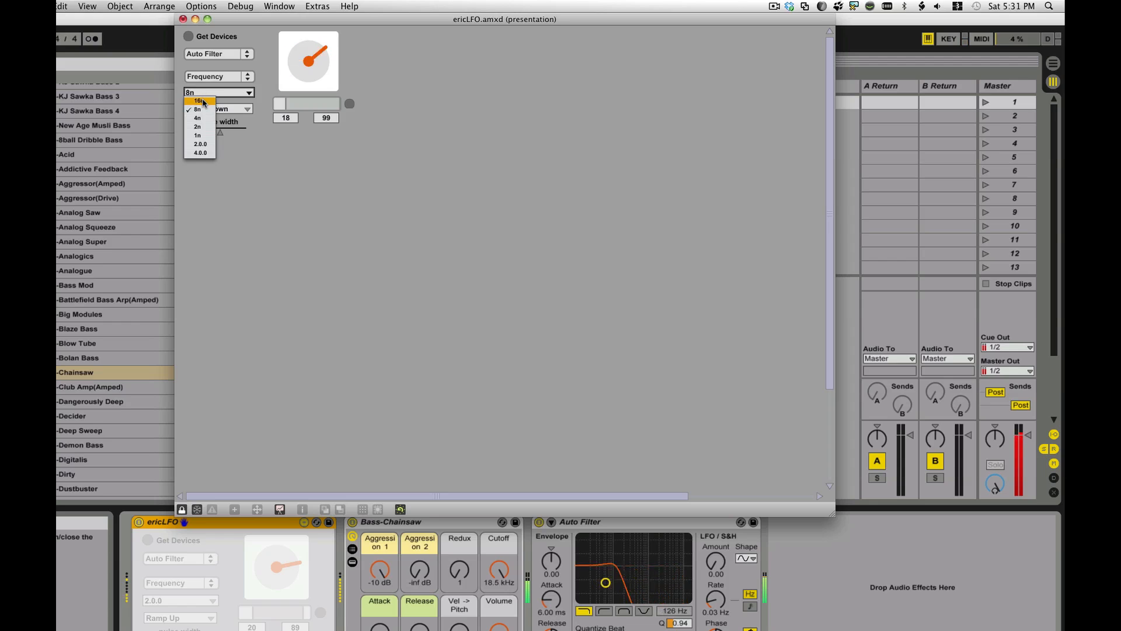
pyautogui.click(198, 101)
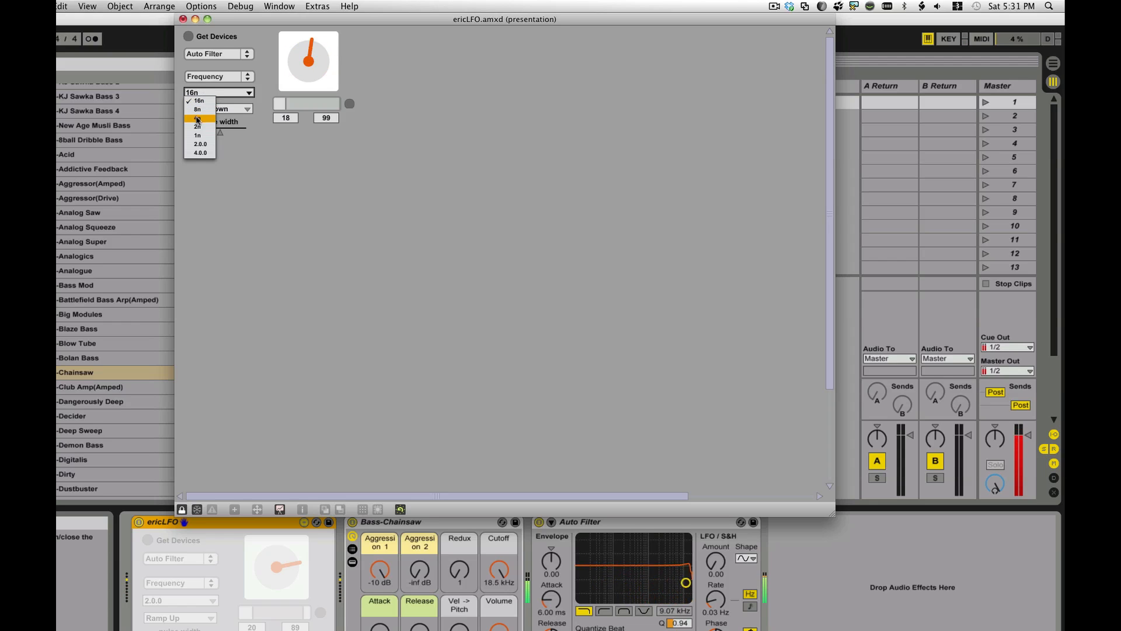
pyautogui.click(198, 126)
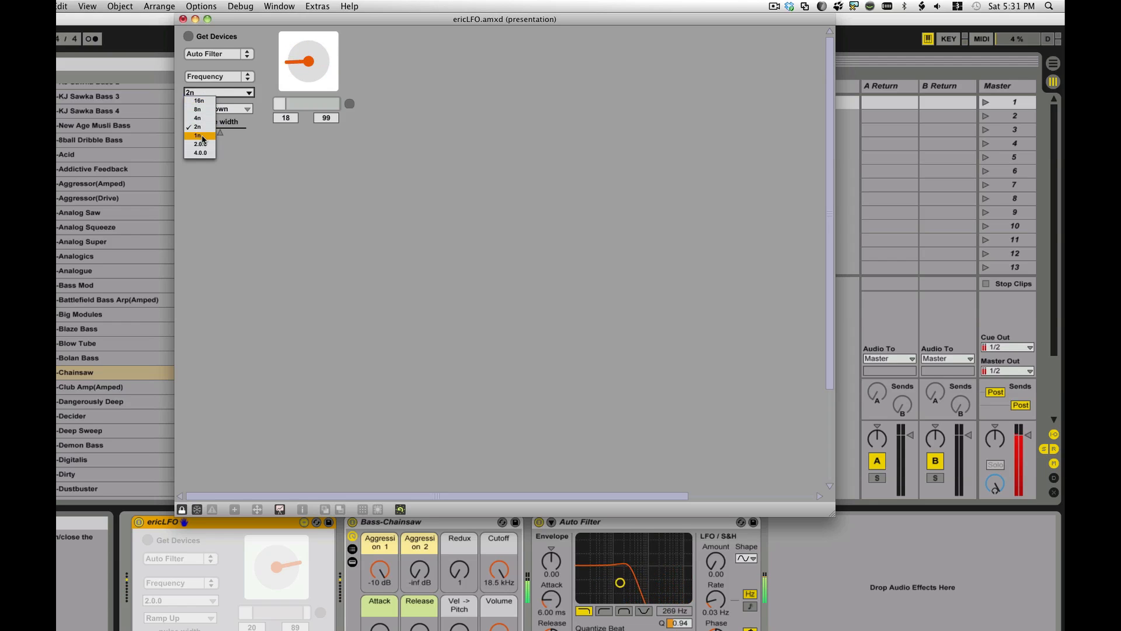
pyautogui.click(199, 134)
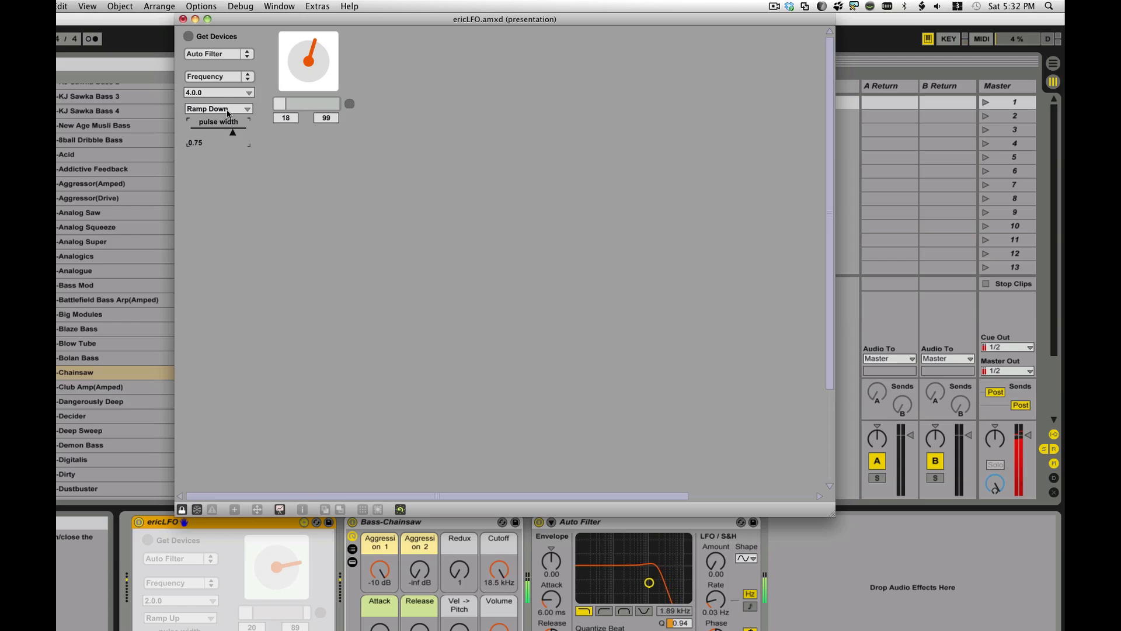
pyautogui.click(214, 108)
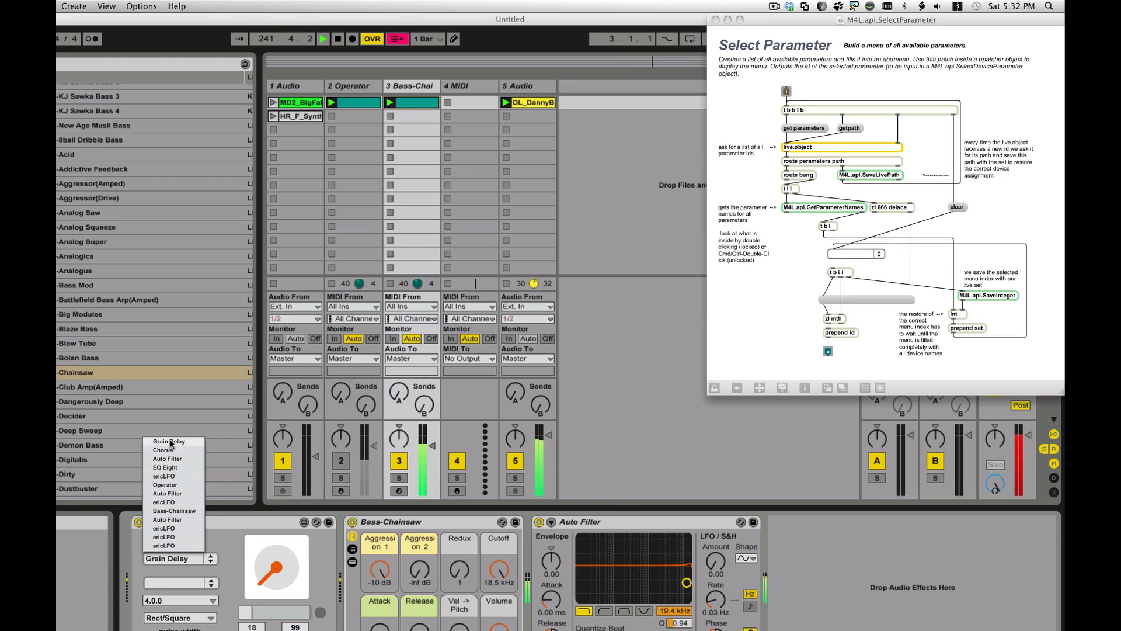
pyautogui.moveTo(167, 480)
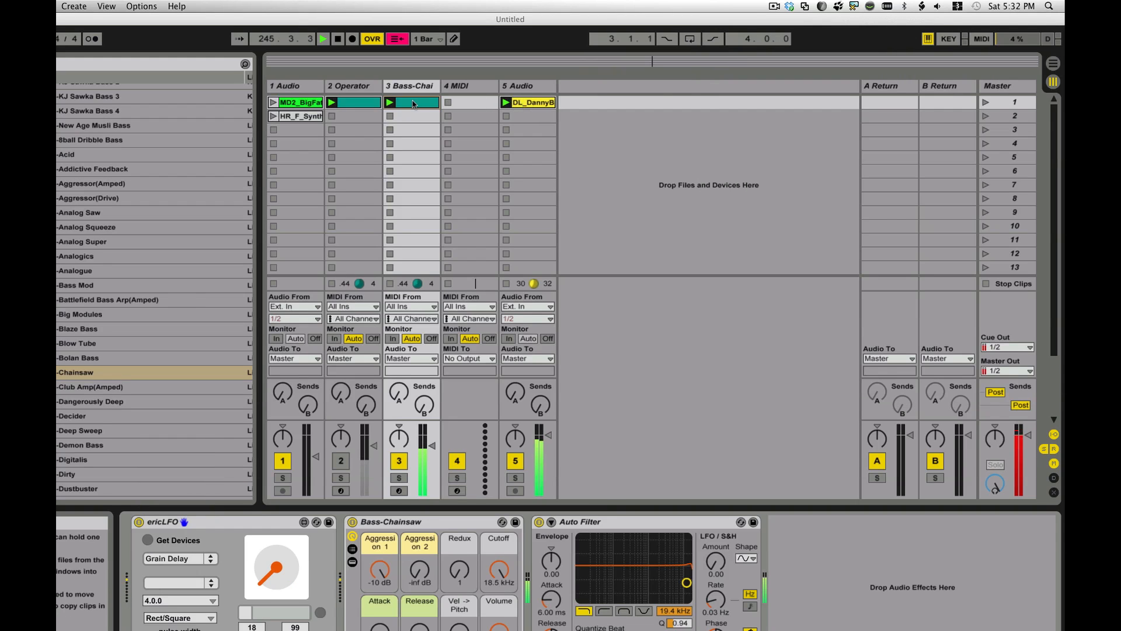
# - On the Bass-Chainsaw track, point ericLFO at Auto Filter's Frequency parameter
pyautogui.click(410, 86)
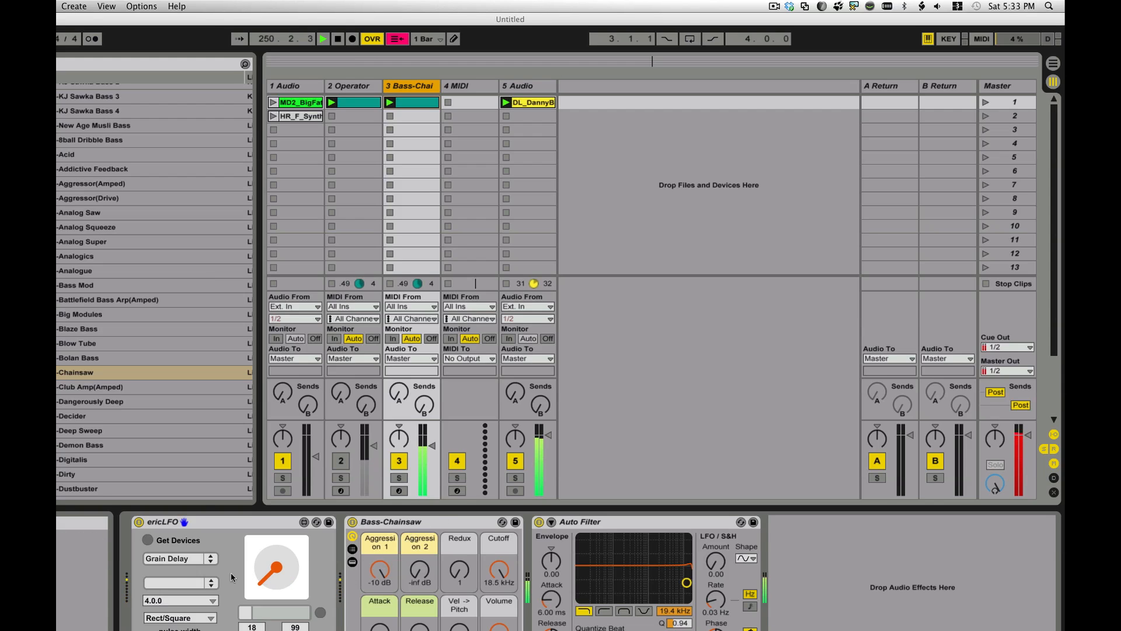
pyautogui.click(176, 558)
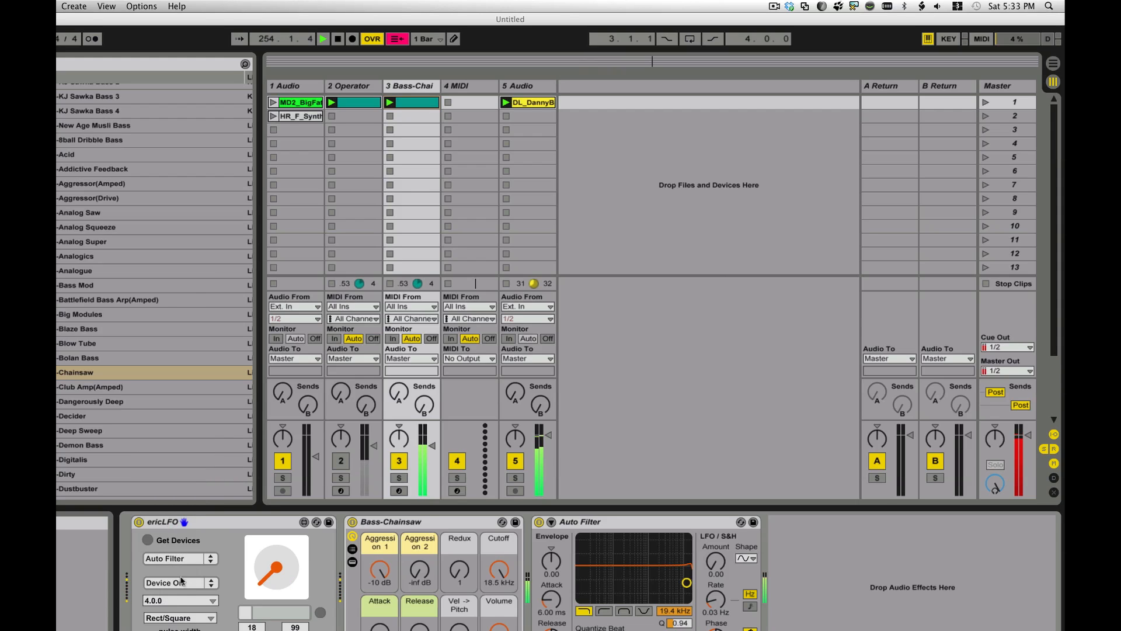
pyautogui.click(176, 582)
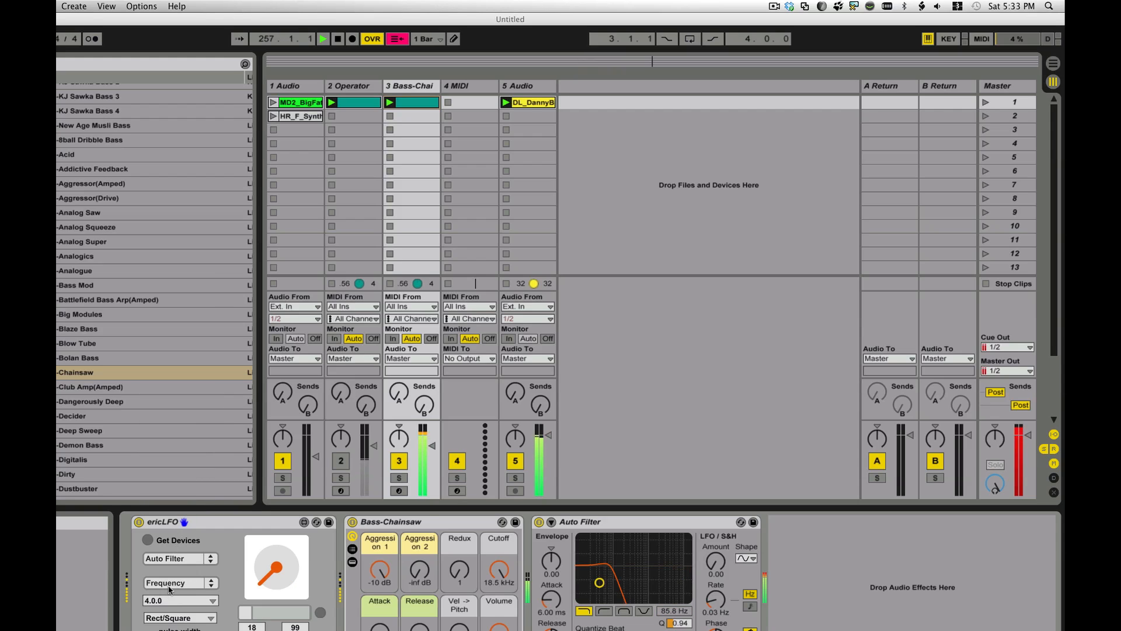
pyautogui.click(178, 599)
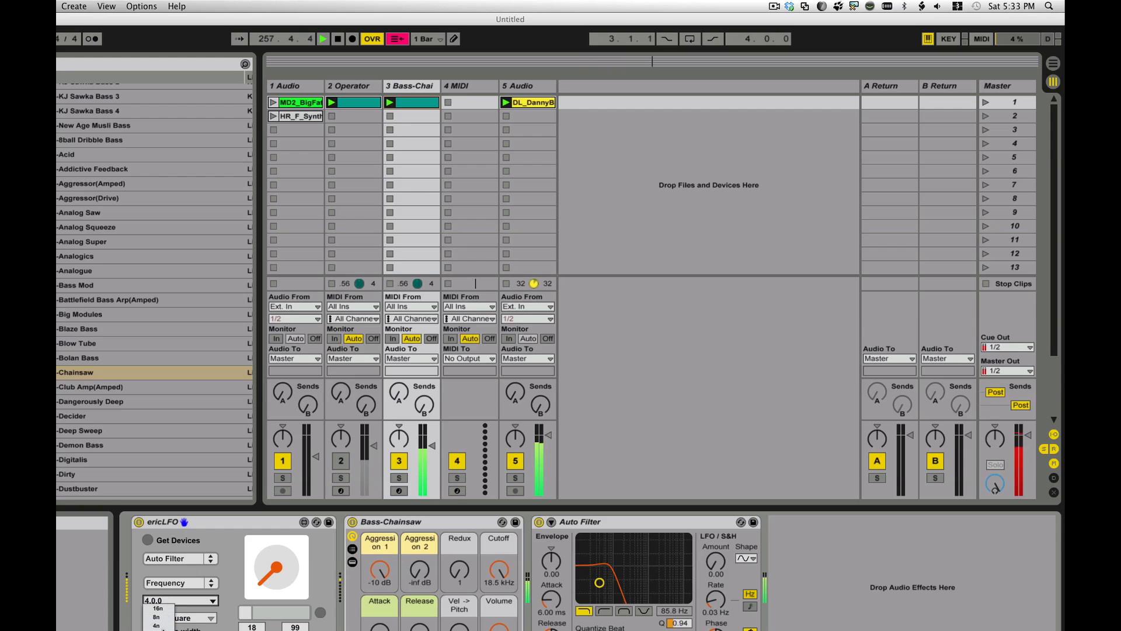